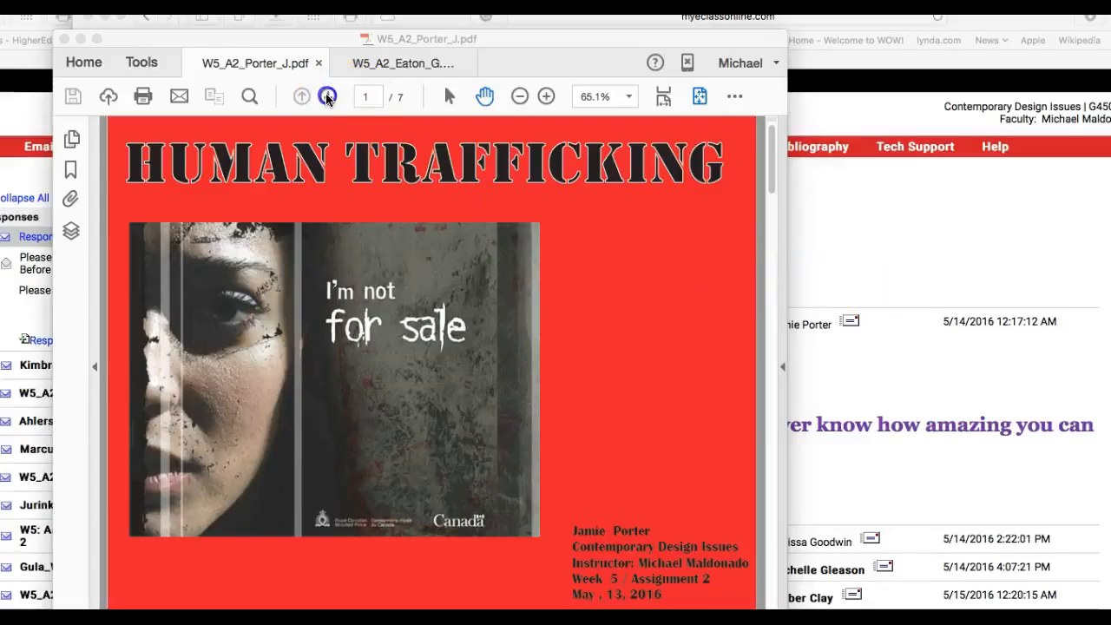
Step: Advance from the Human Trafficking cover through page 2 to page 3, the booth information
left_click(328, 97)
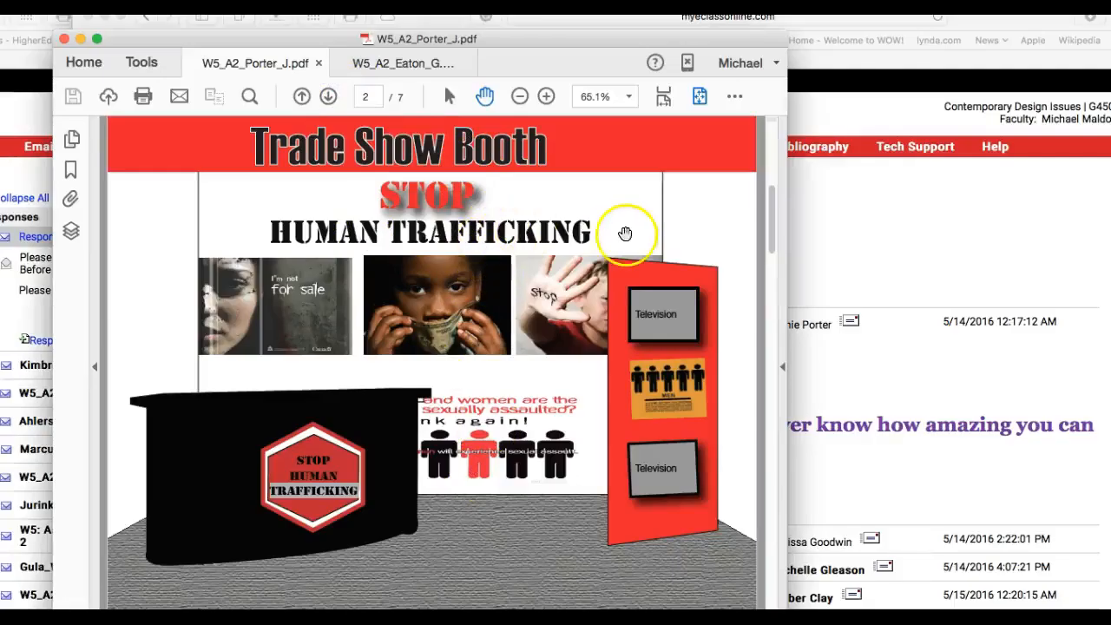
mouse_move(675, 513)
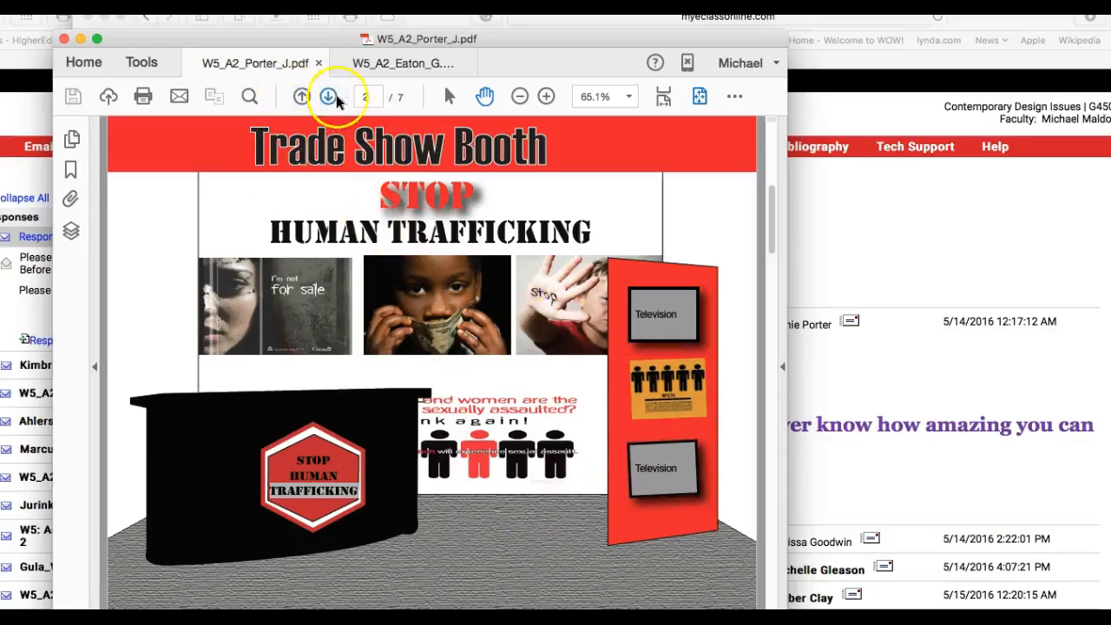
left_click(328, 97)
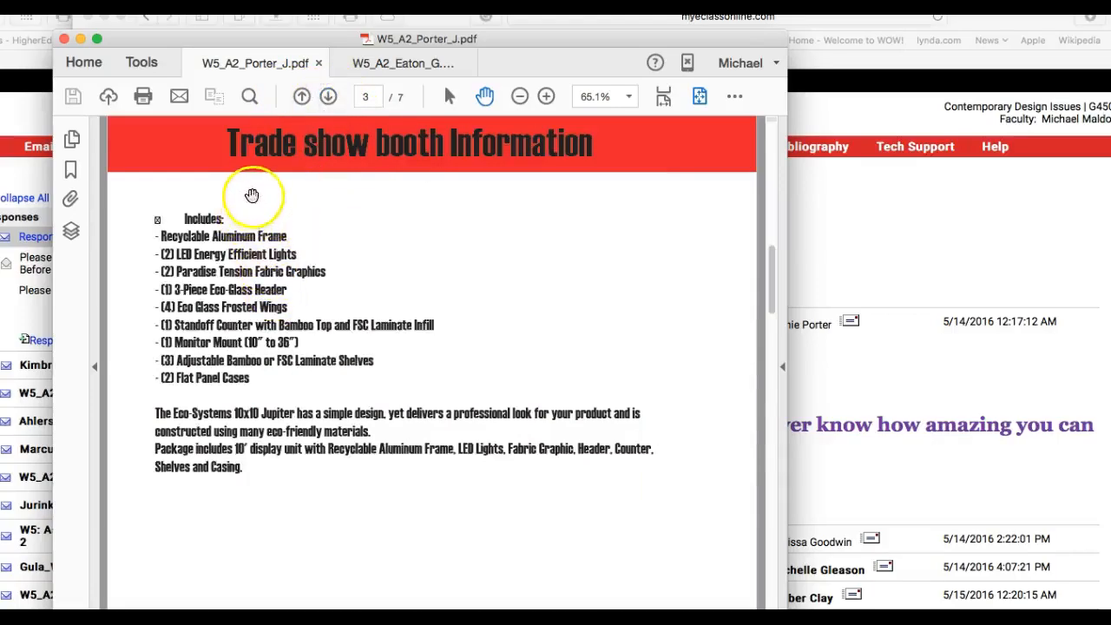
mouse_move(243, 431)
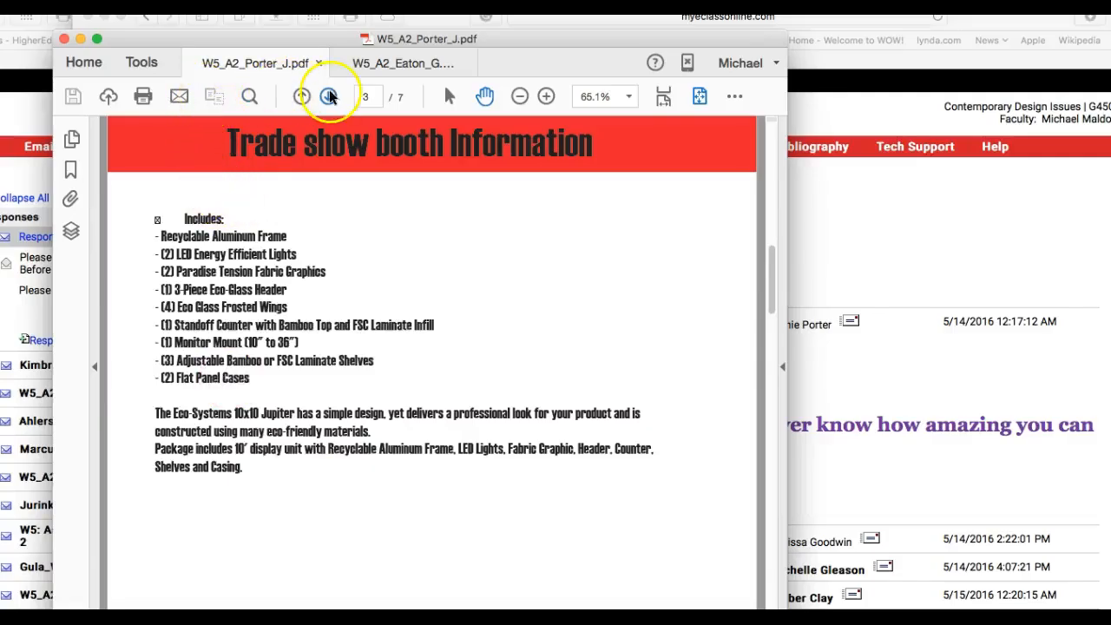
Step: Page through the collateral information, front and back pieces to page 7, the 3-D giveaway key chain
left_click(330, 97)
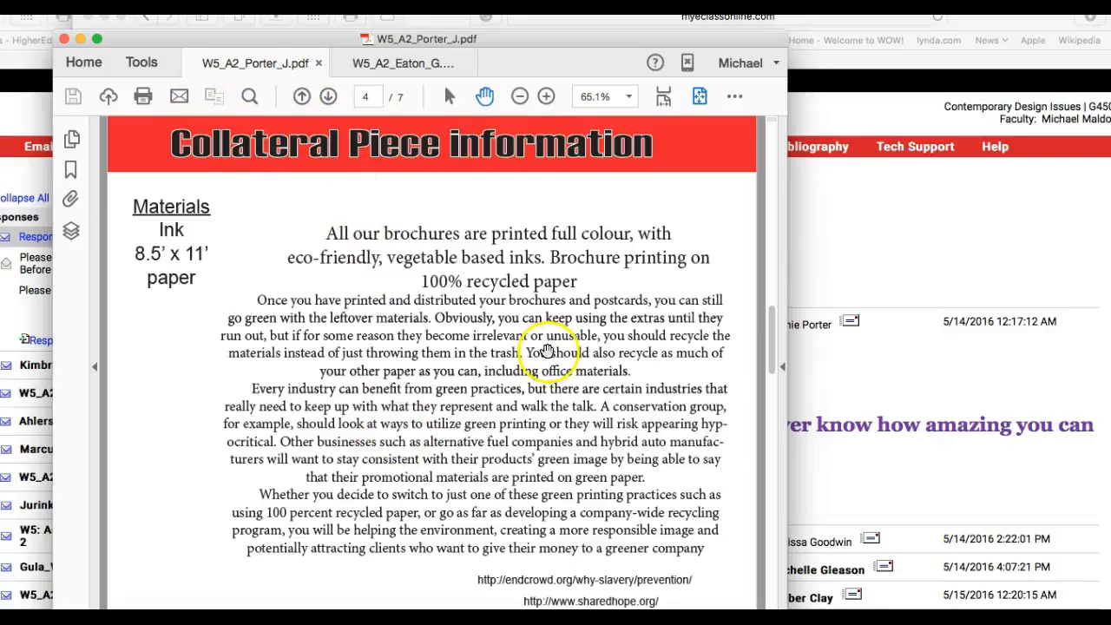
mouse_move(489, 309)
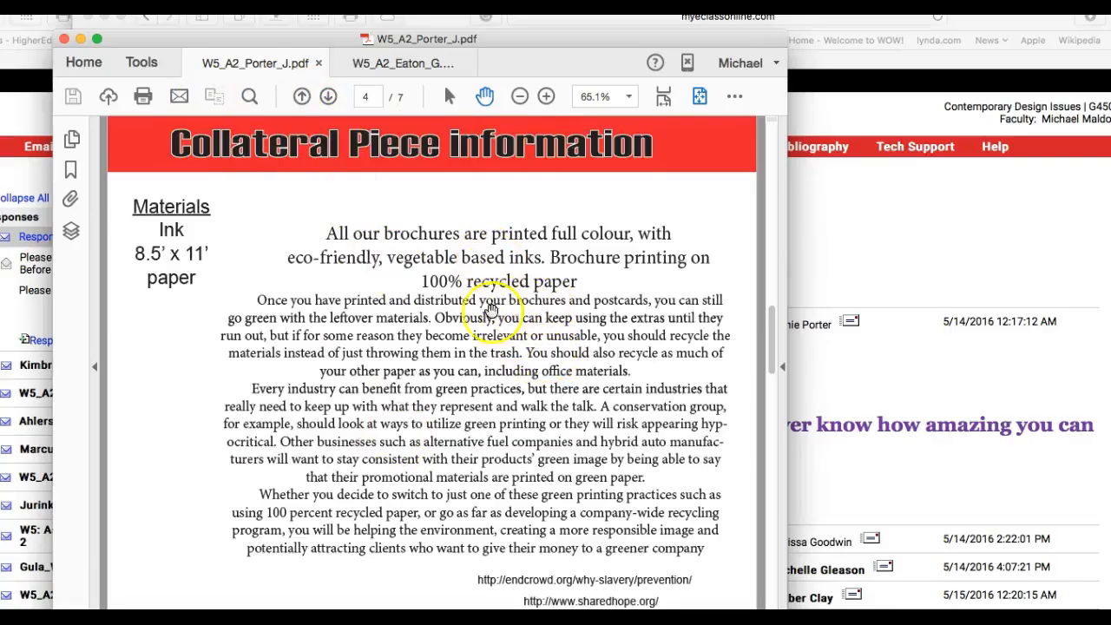
mouse_move(257, 267)
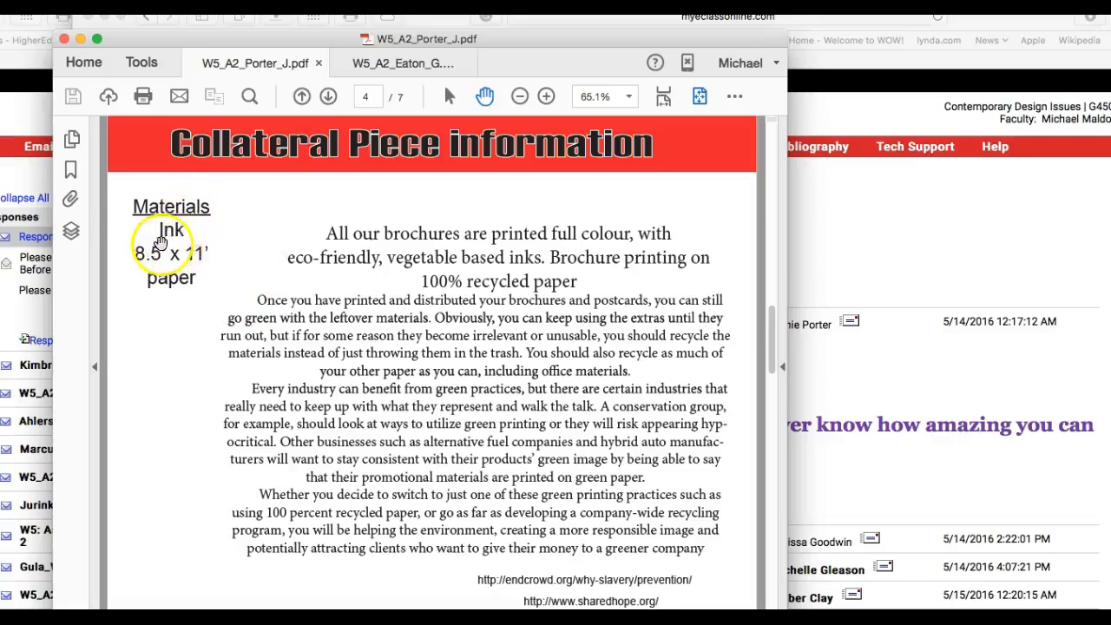
mouse_move(484, 424)
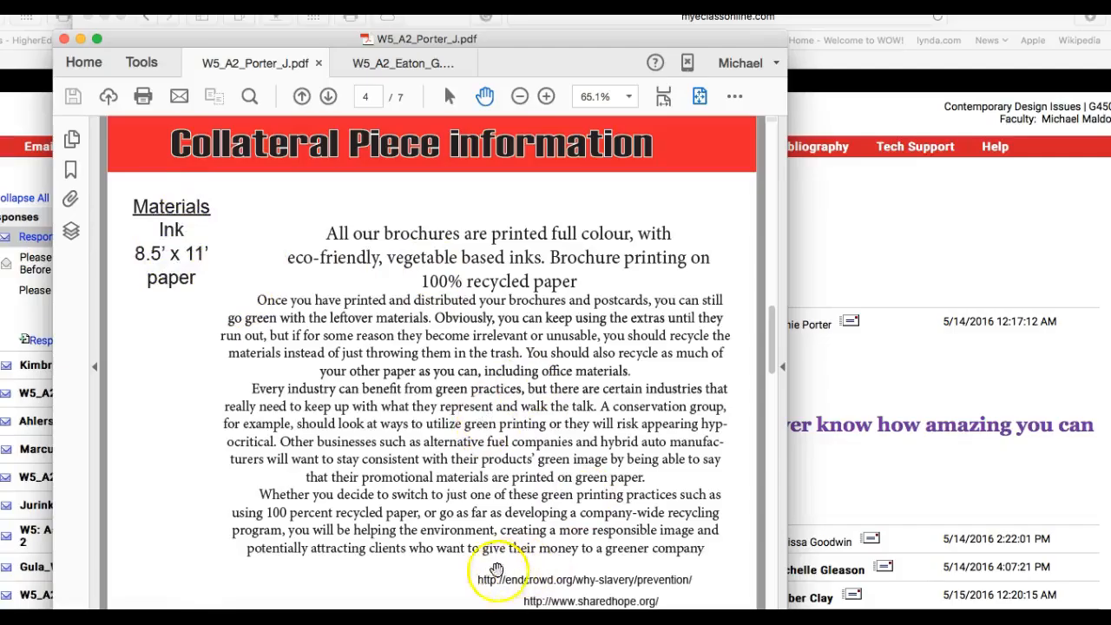
mouse_move(690, 552)
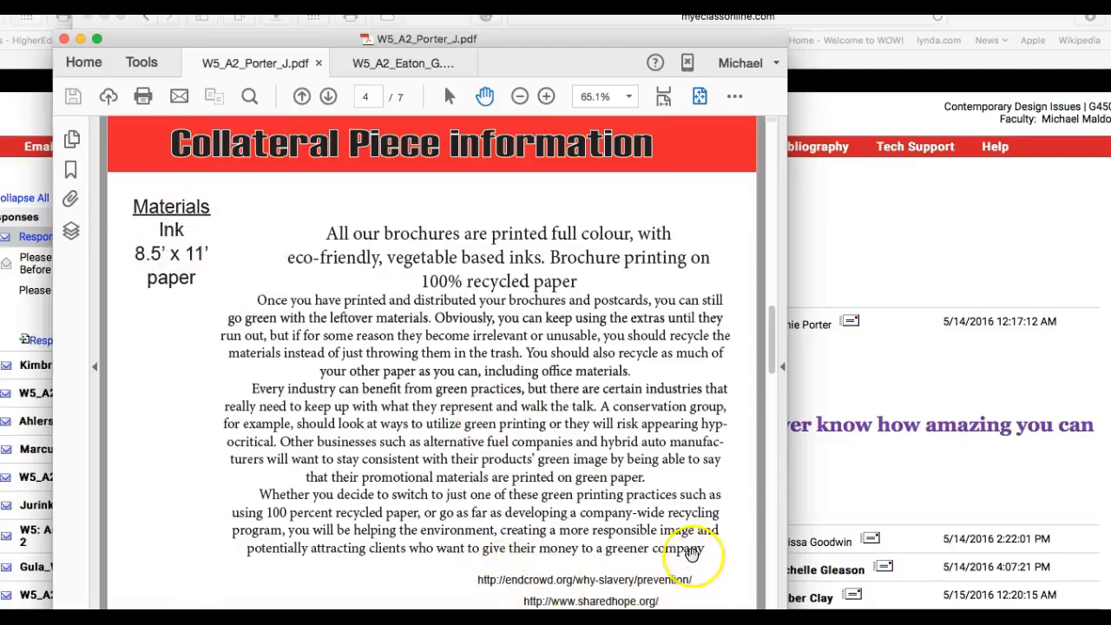
left_click(326, 97)
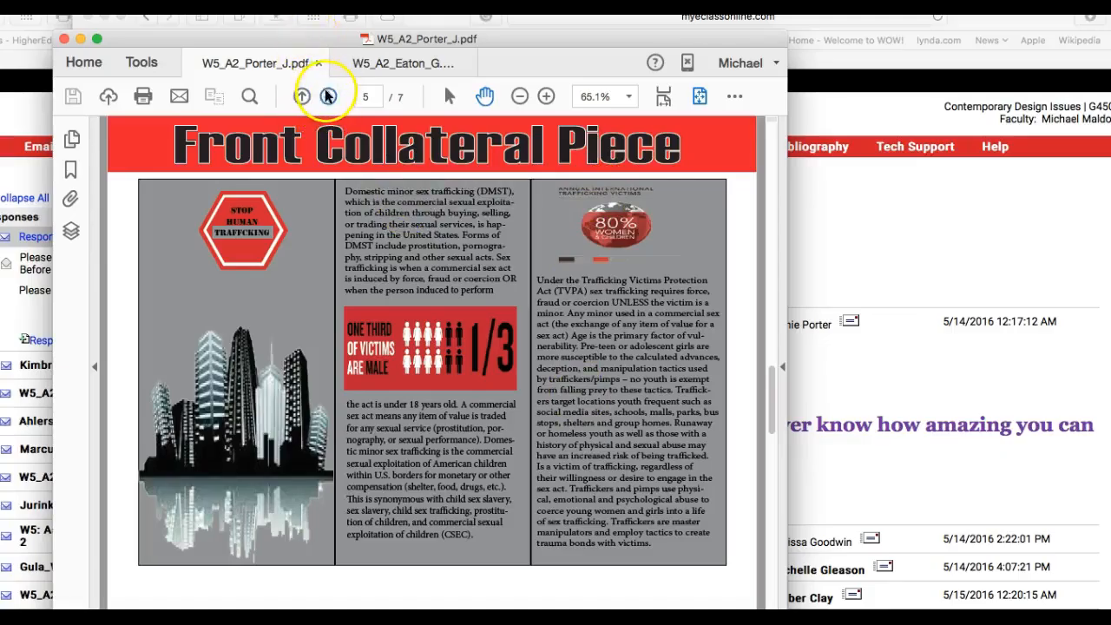
left_click(302, 97)
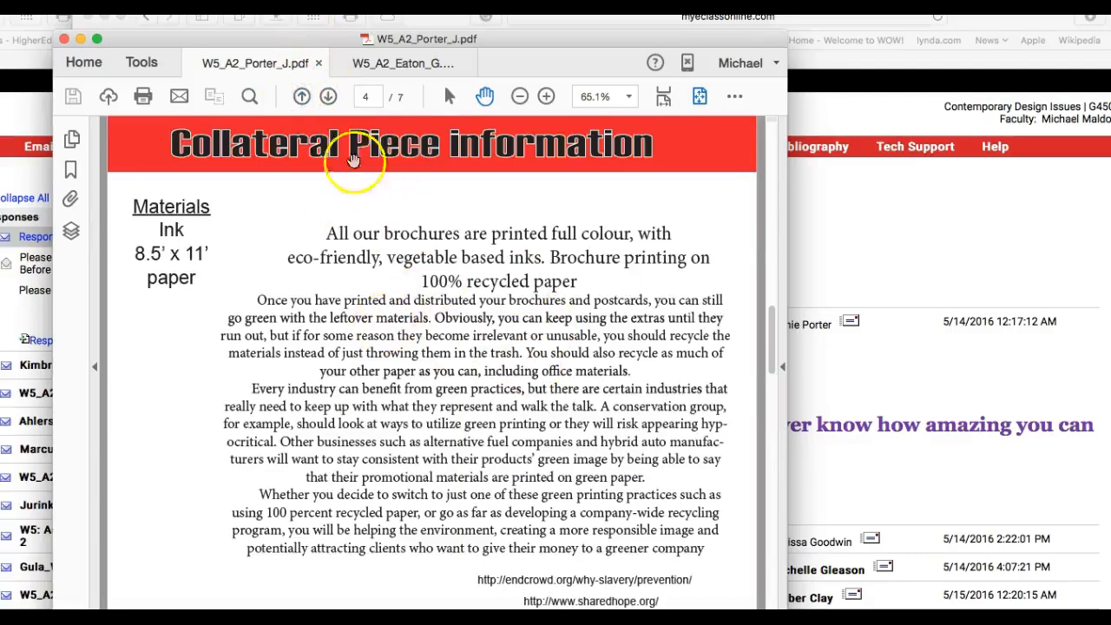
left_click(328, 98)
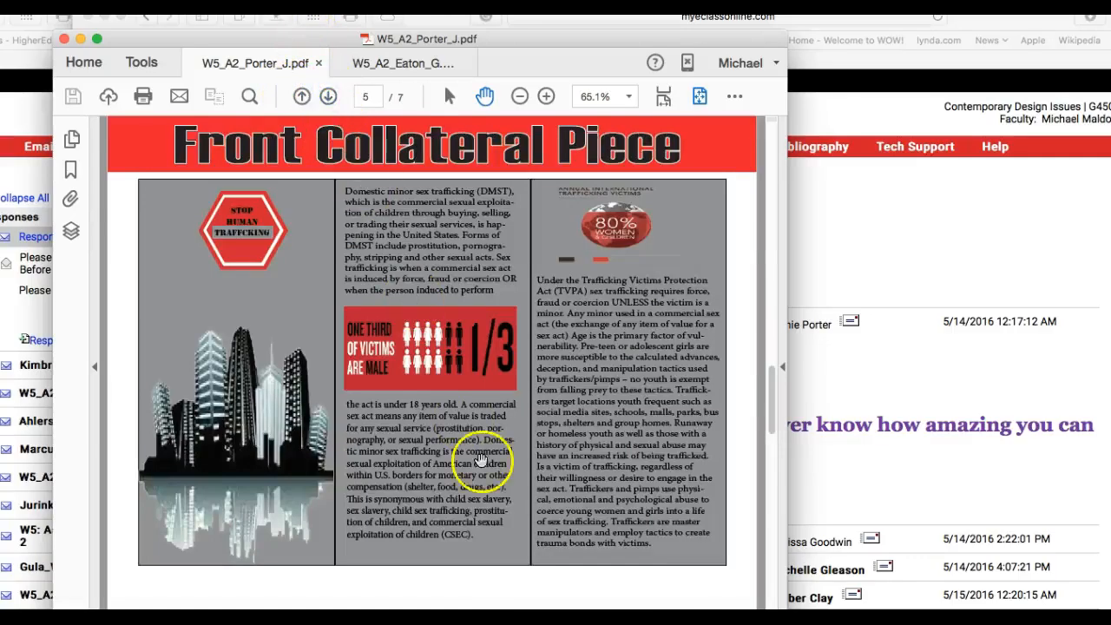
left_click(328, 97)
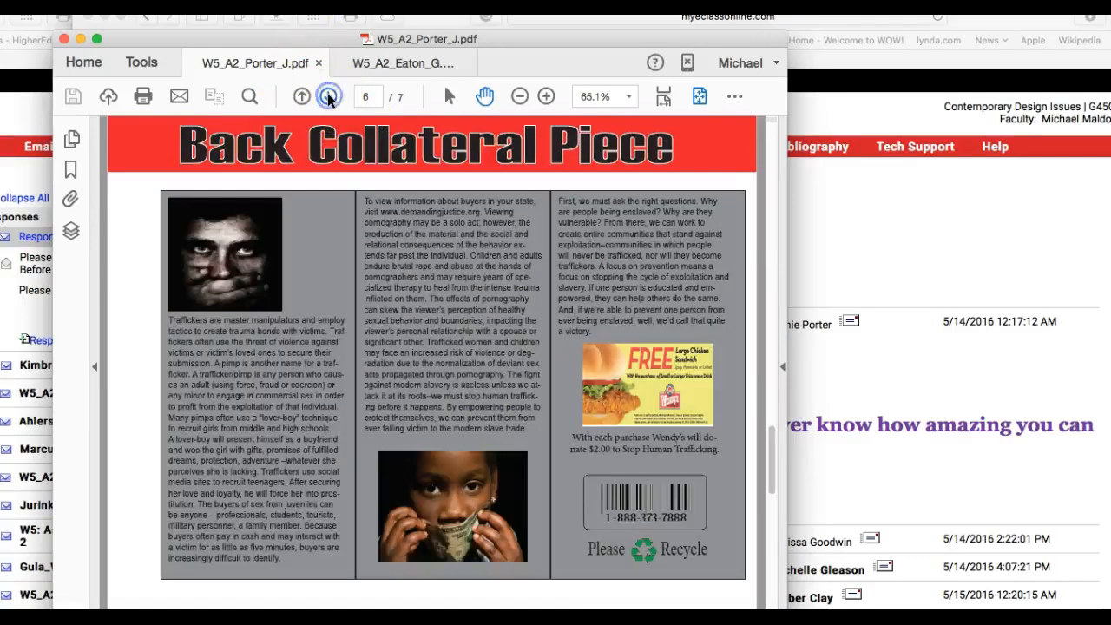
left_click(328, 97)
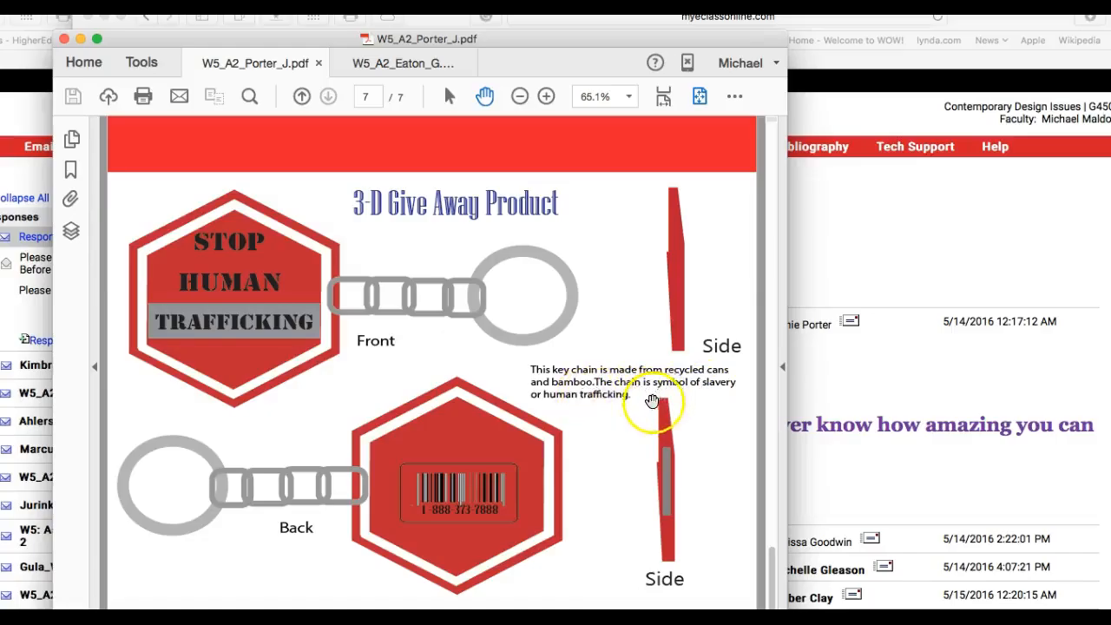
mouse_move(599, 385)
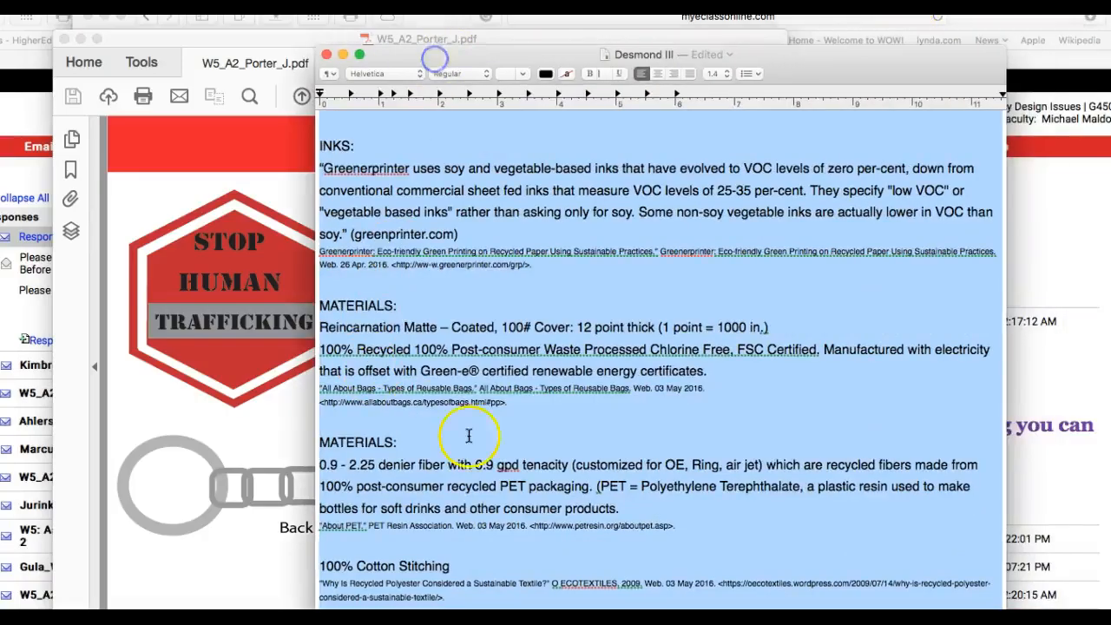
mouse_move(616, 604)
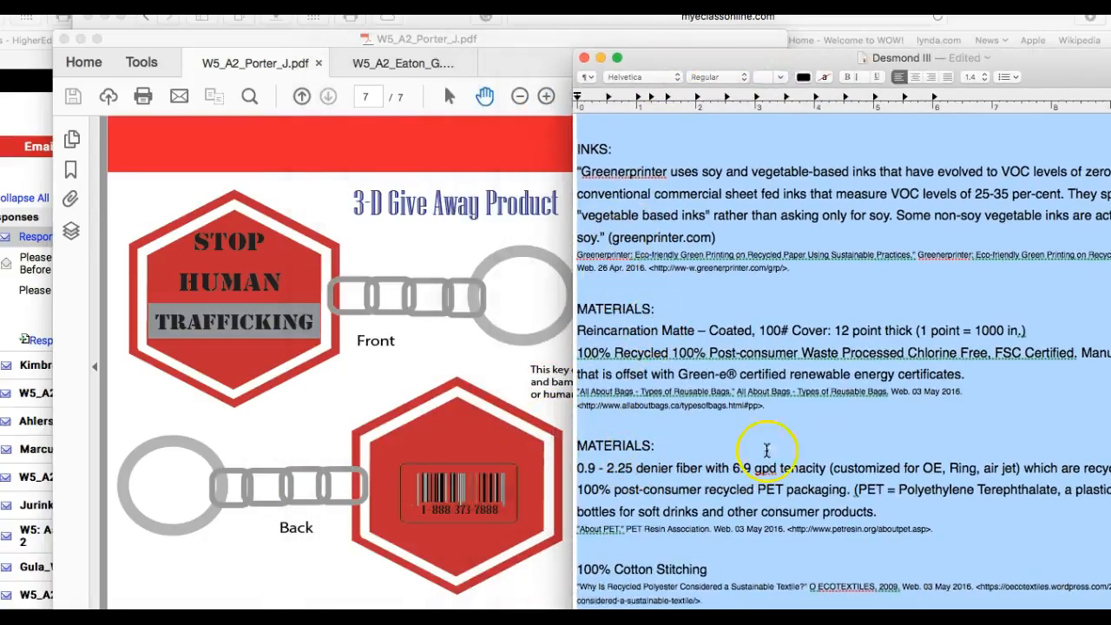
mouse_move(684, 302)
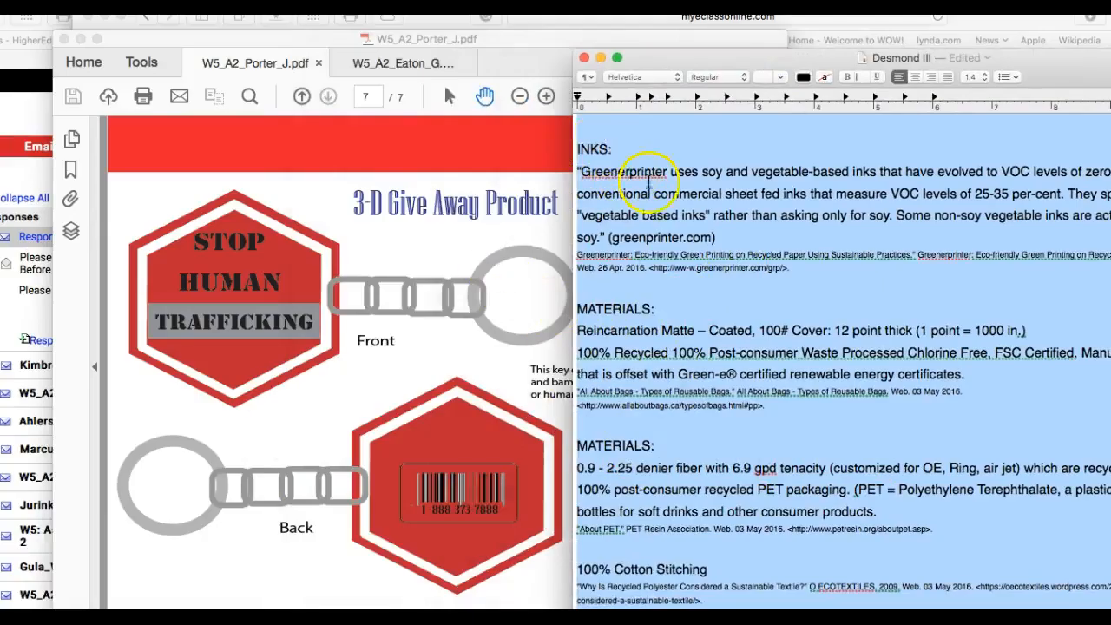
mouse_move(587, 172)
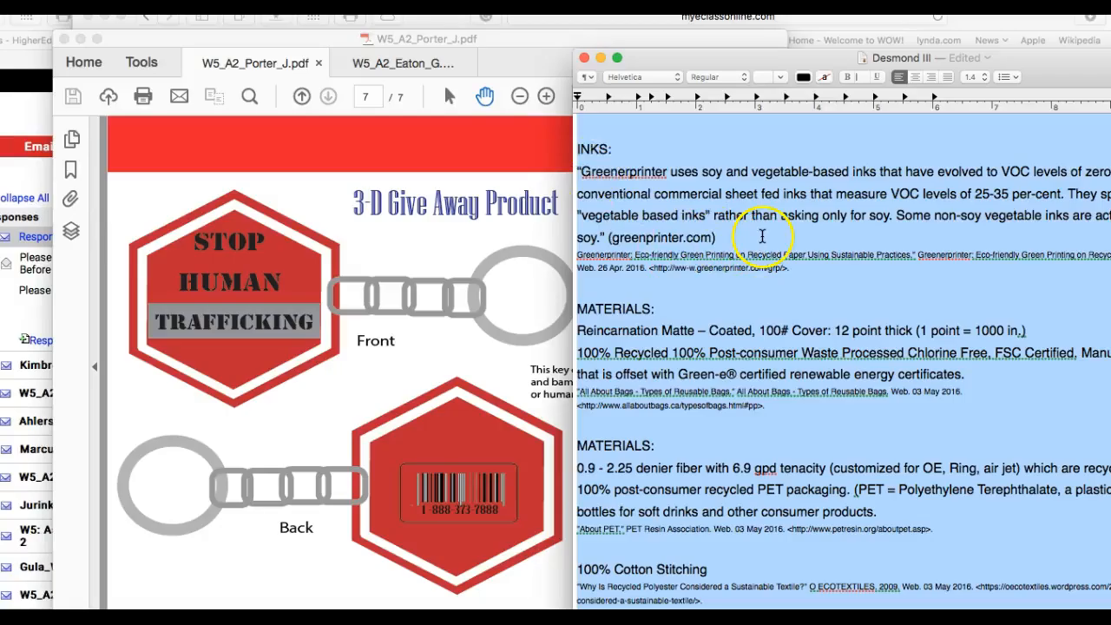
mouse_move(698, 269)
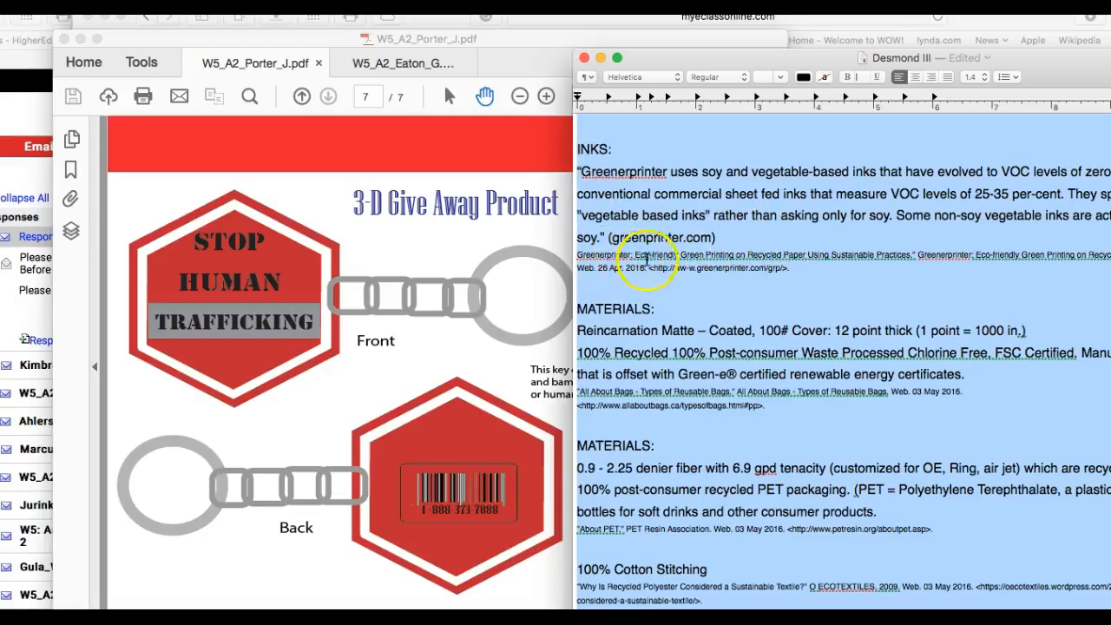
Step: Scroll the TextEdit notes down through the inks, materials and cotton stitching citations
scroll("down", 3)
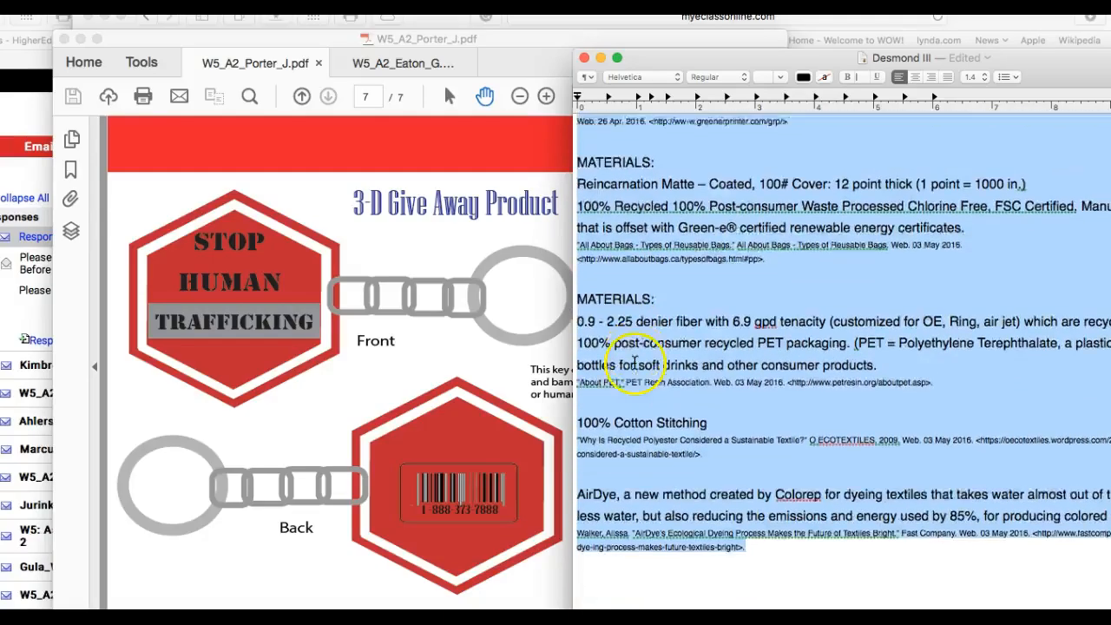
scroll("down", 3)
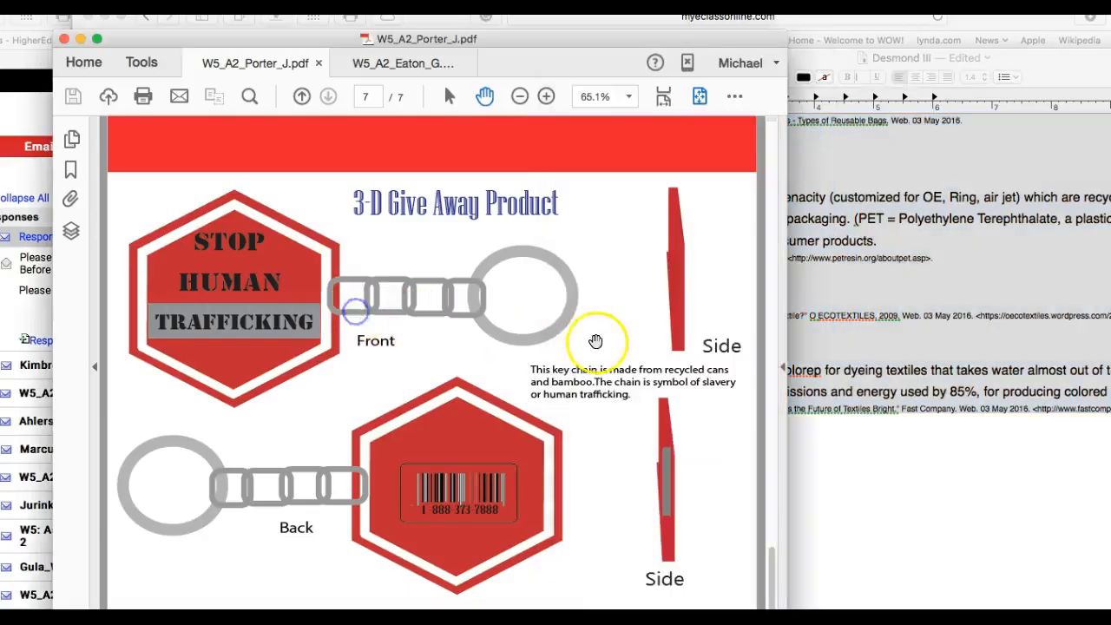
Step: Step back from page 7 to the Back Collateral Piece page, then to the assignment instructions
left_click(302, 97)
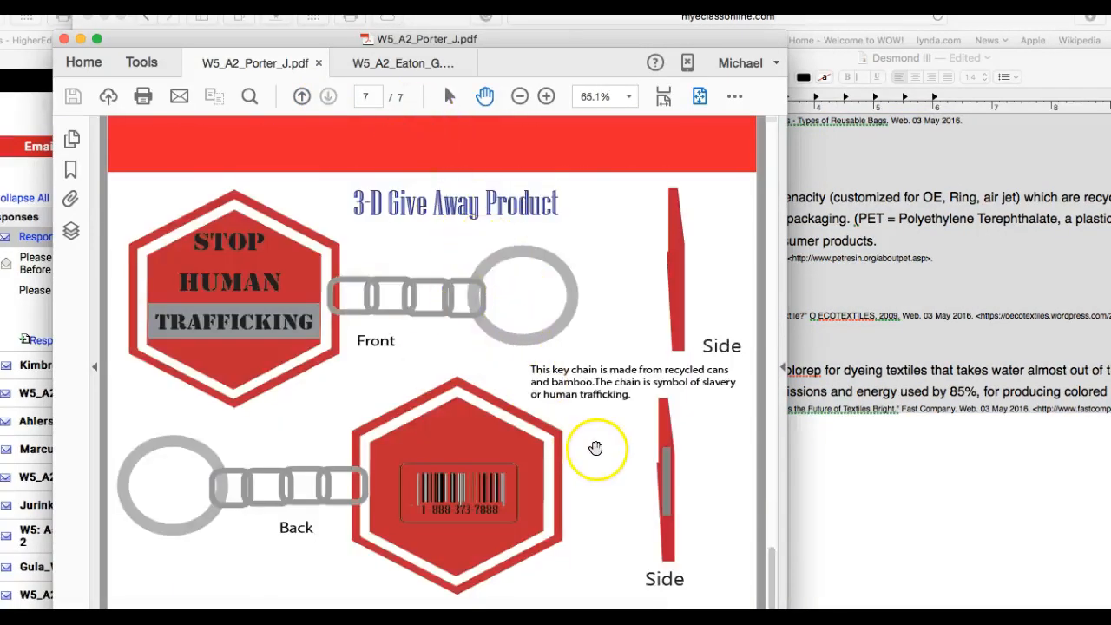
mouse_move(511, 278)
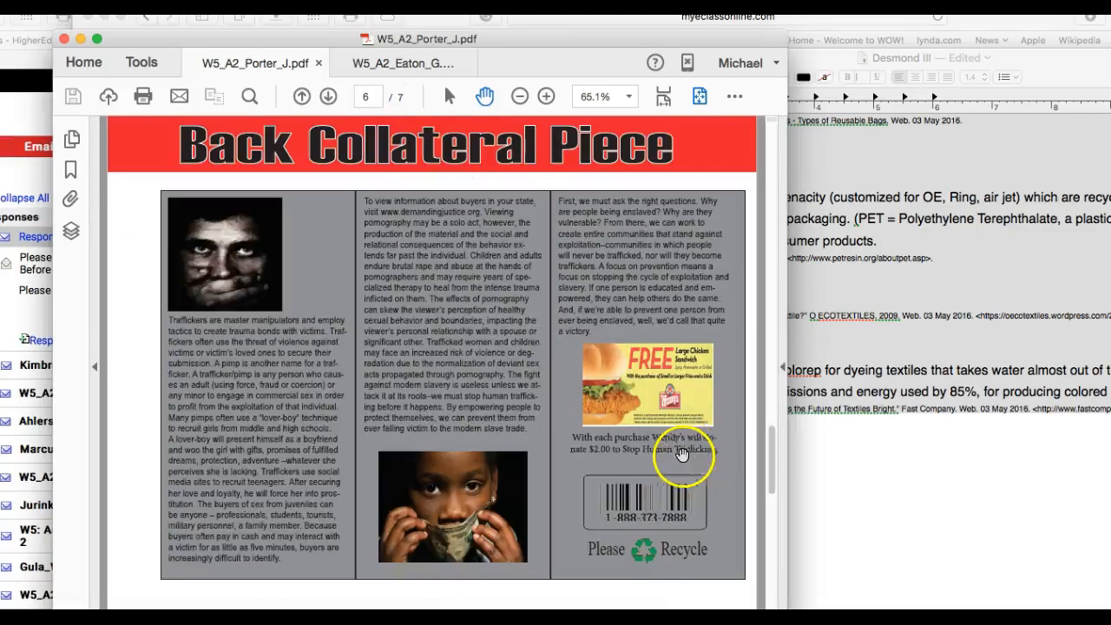
mouse_move(243, 275)
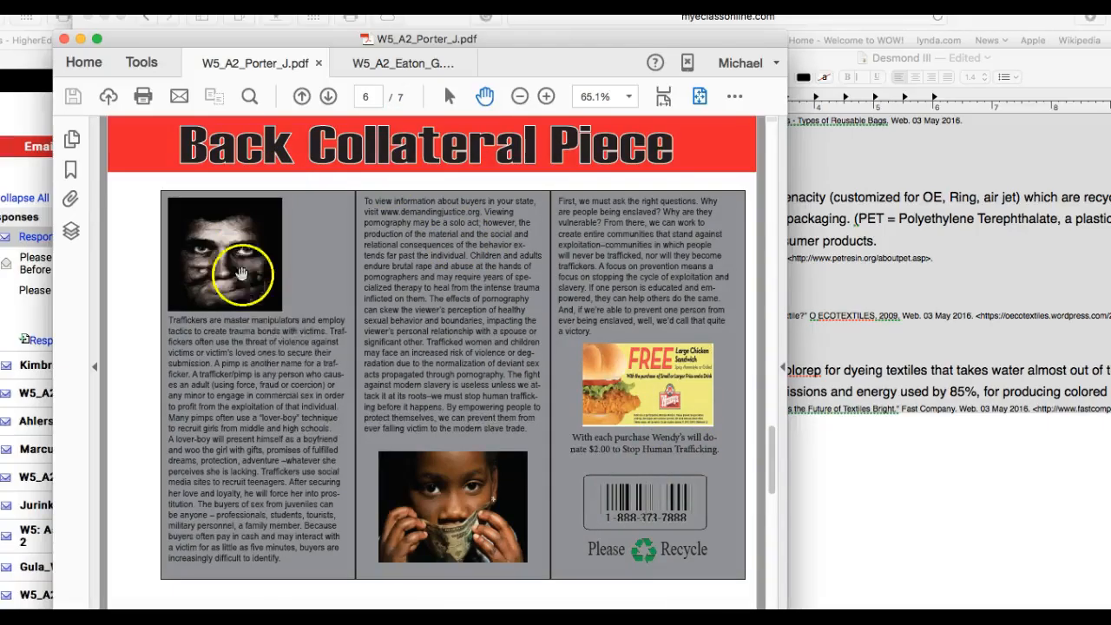
mouse_move(611, 444)
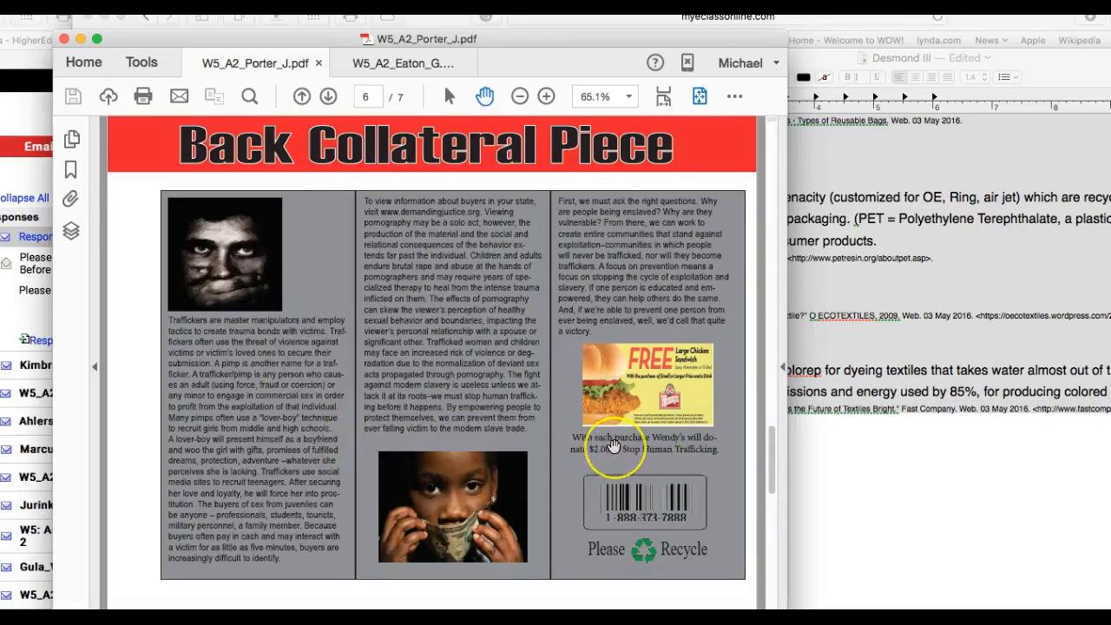
left_click(302, 97)
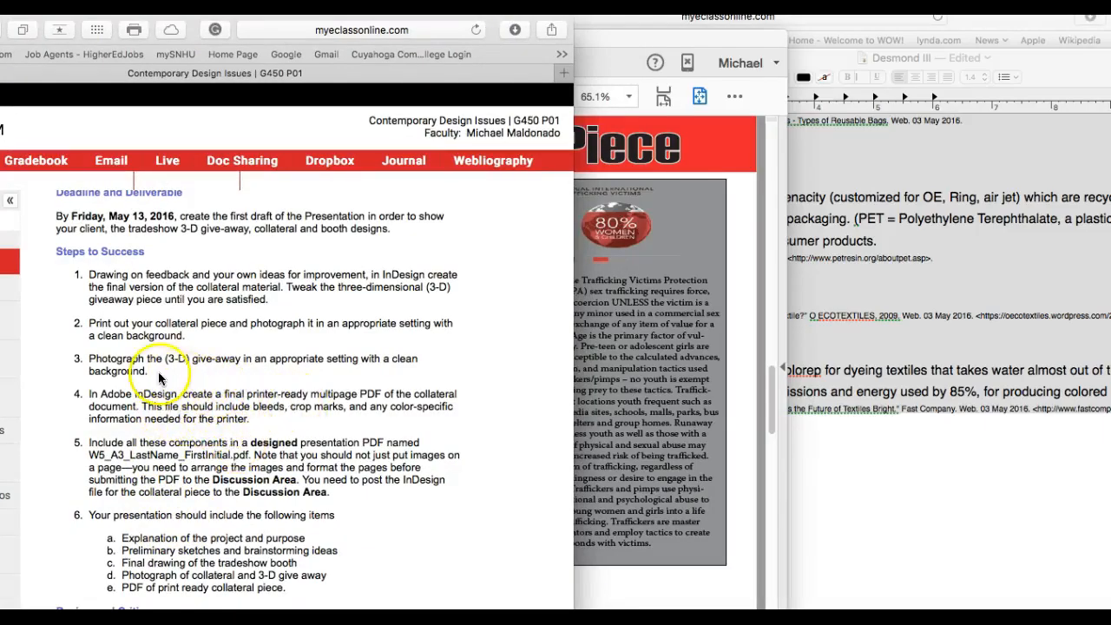
mouse_move(458, 366)
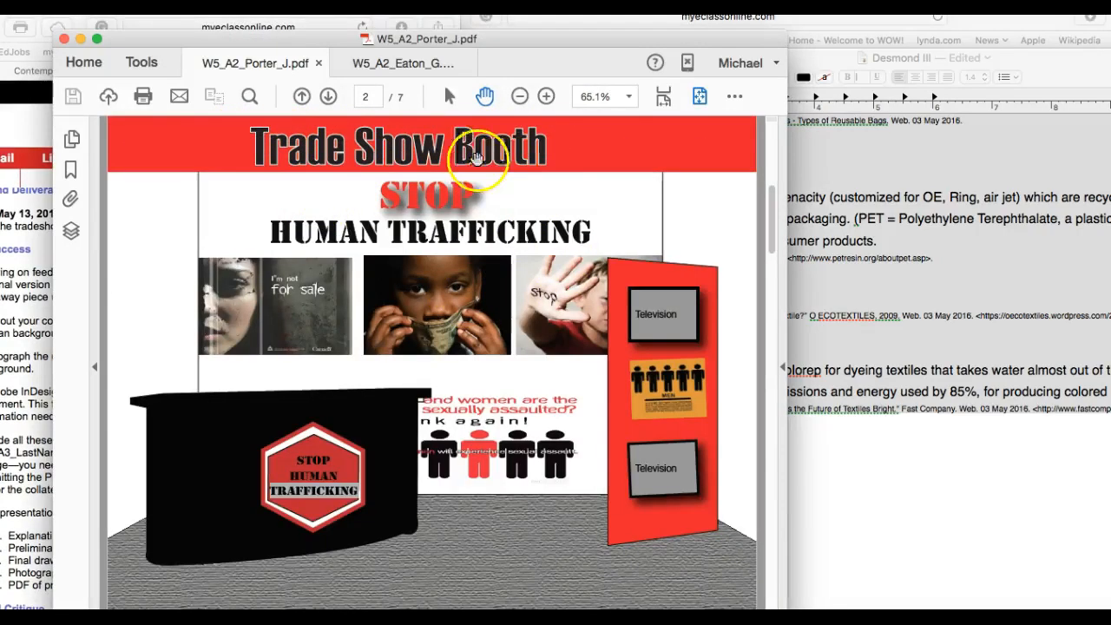
Step: Move through the booth design and booth information pages to the collateral piece information
left_click(328, 97)
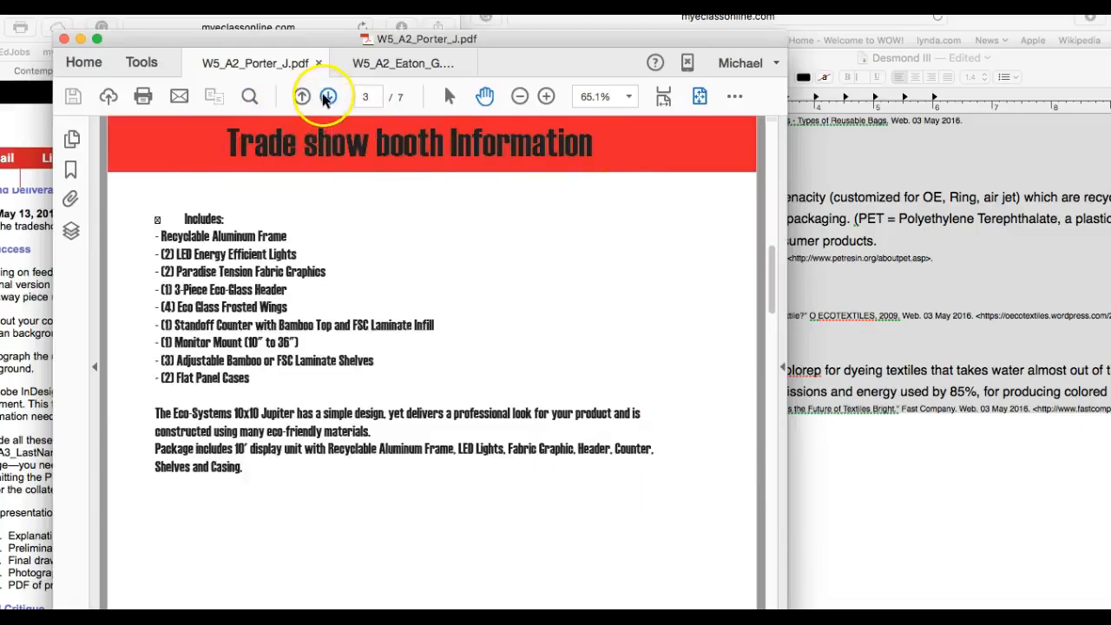
left_click(327, 98)
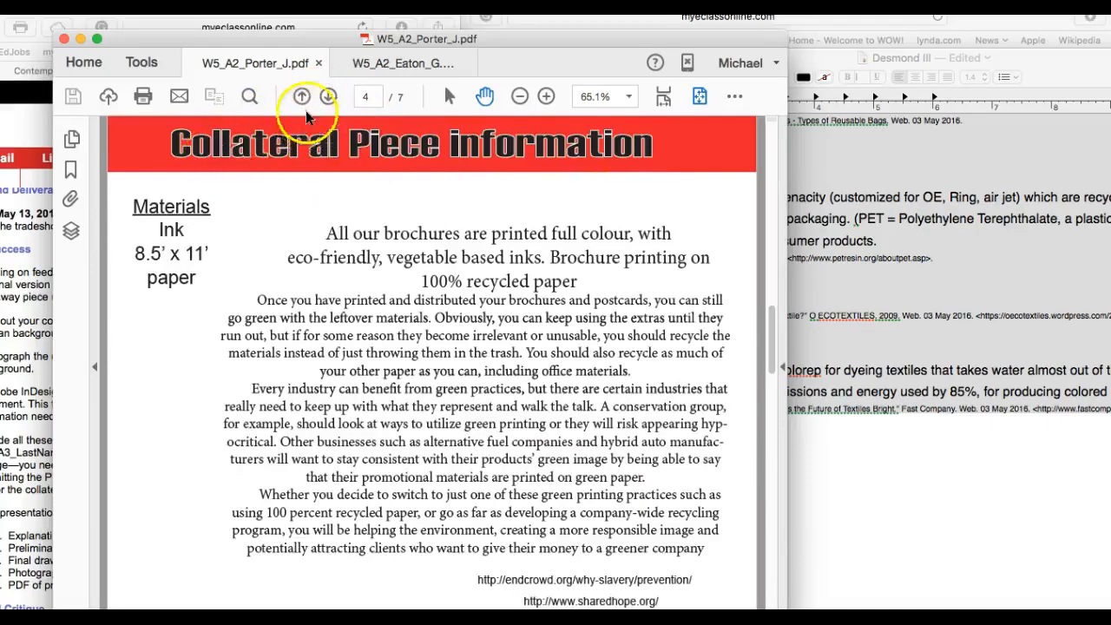
left_click(302, 97)
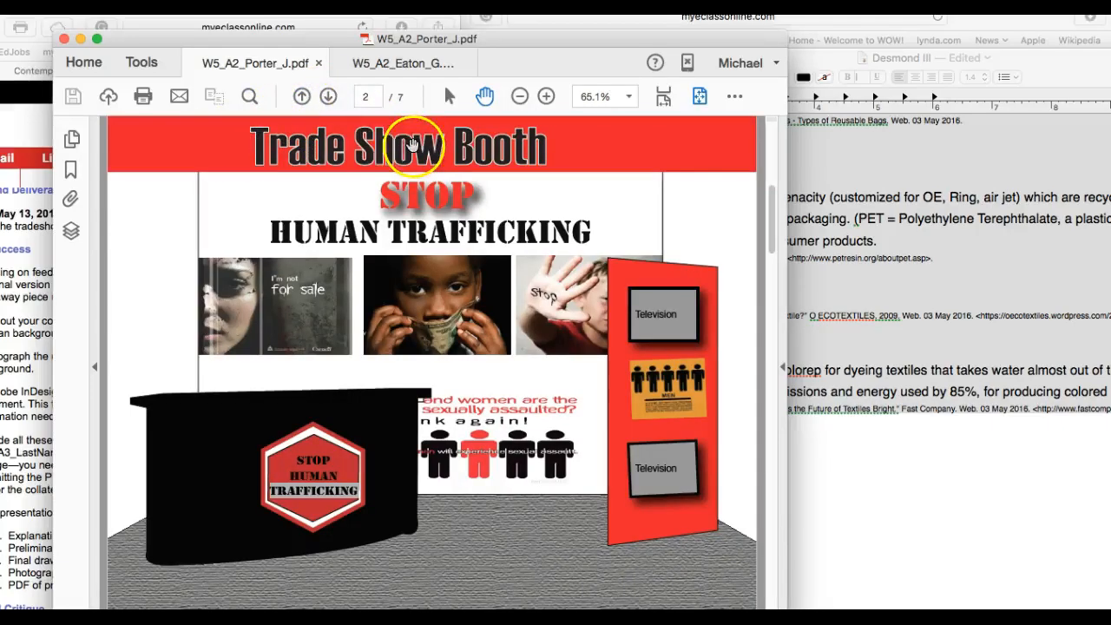
left_click(328, 97)
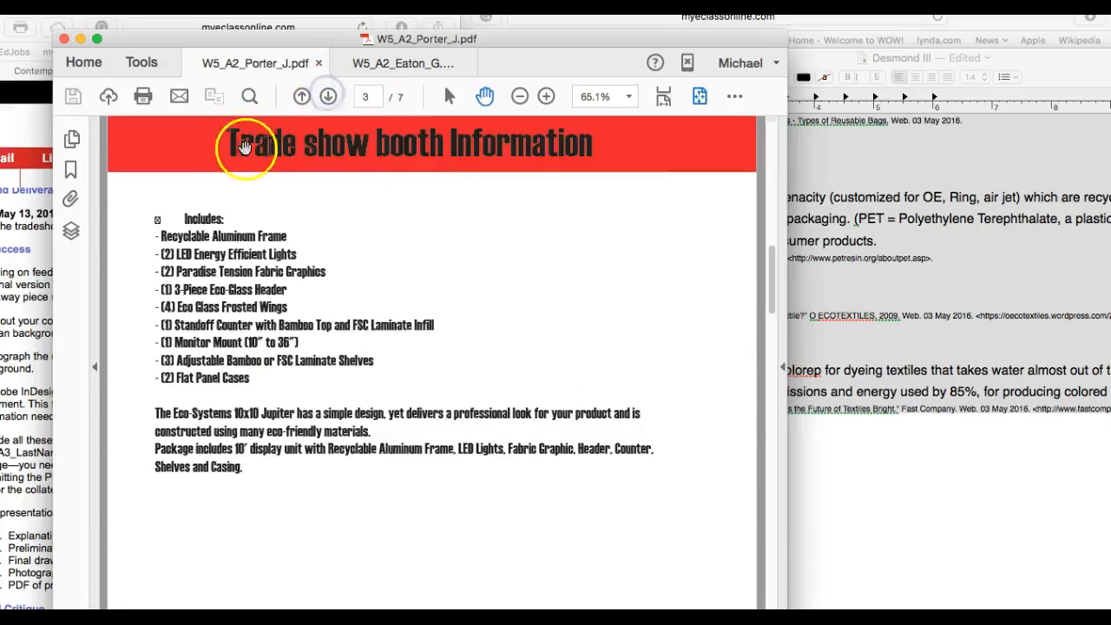
left_click(328, 98)
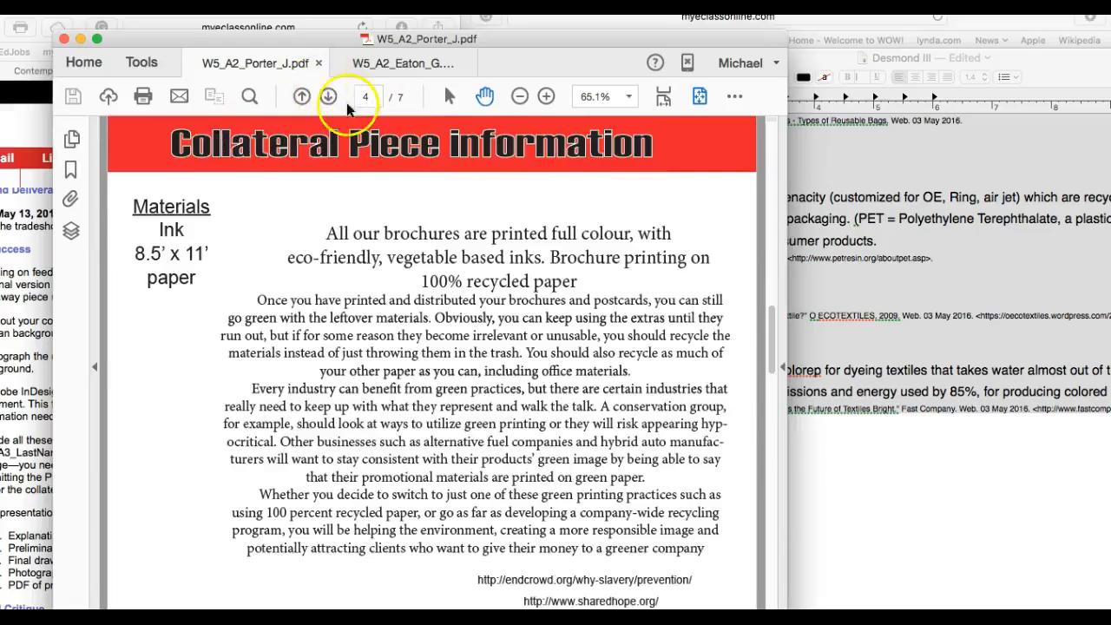
Step: Continue through the front, back and 3-D giveaway pages, then return to the title page
left_click(328, 97)
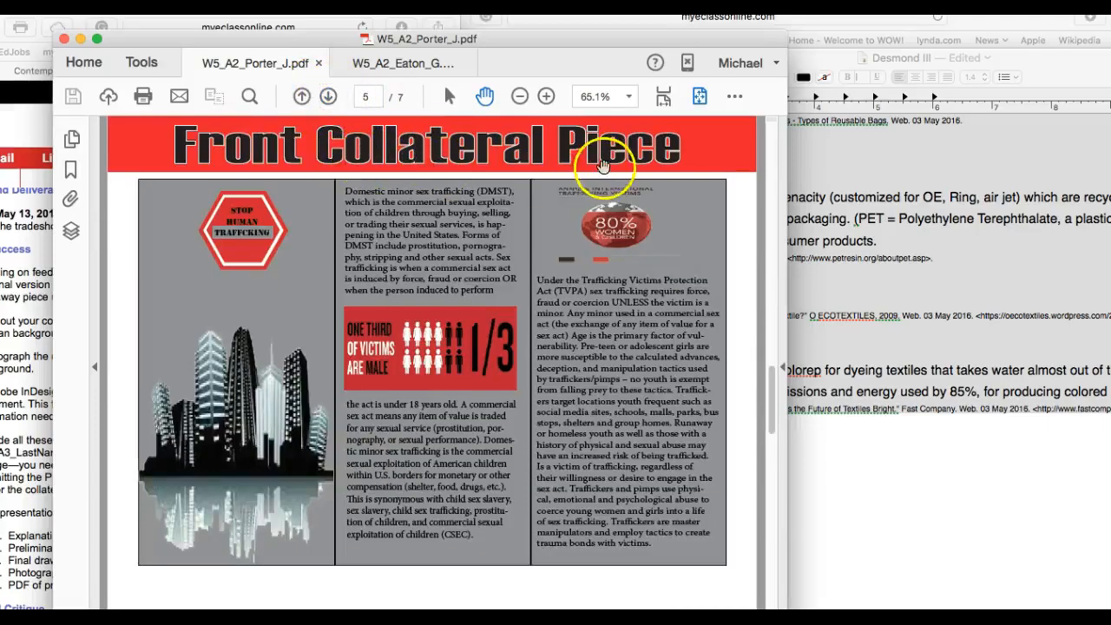
left_click(329, 97)
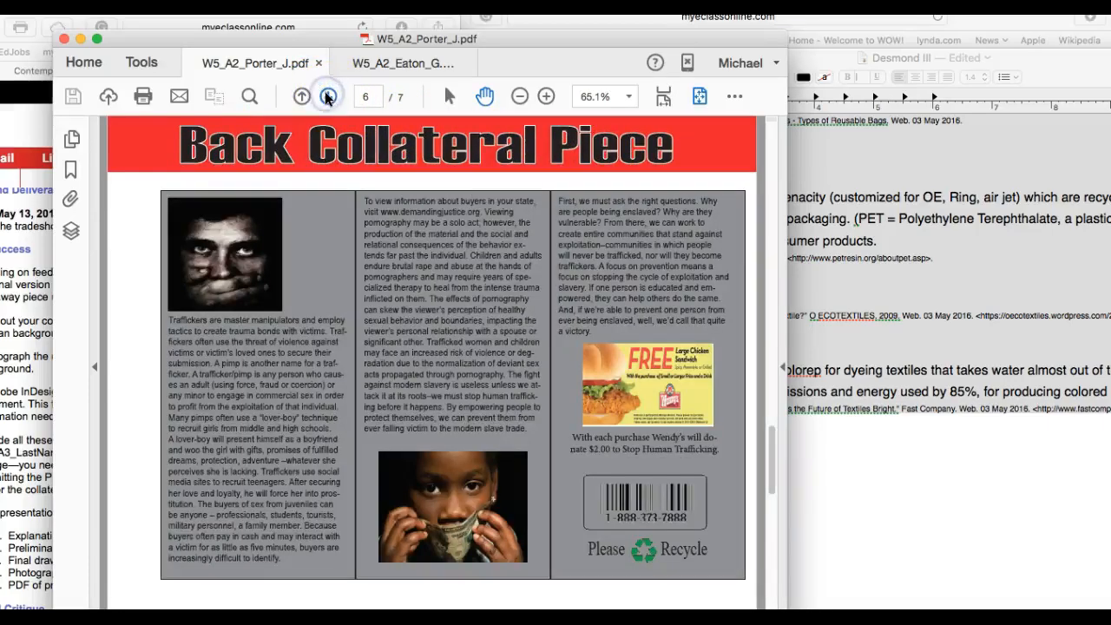
left_click(326, 97)
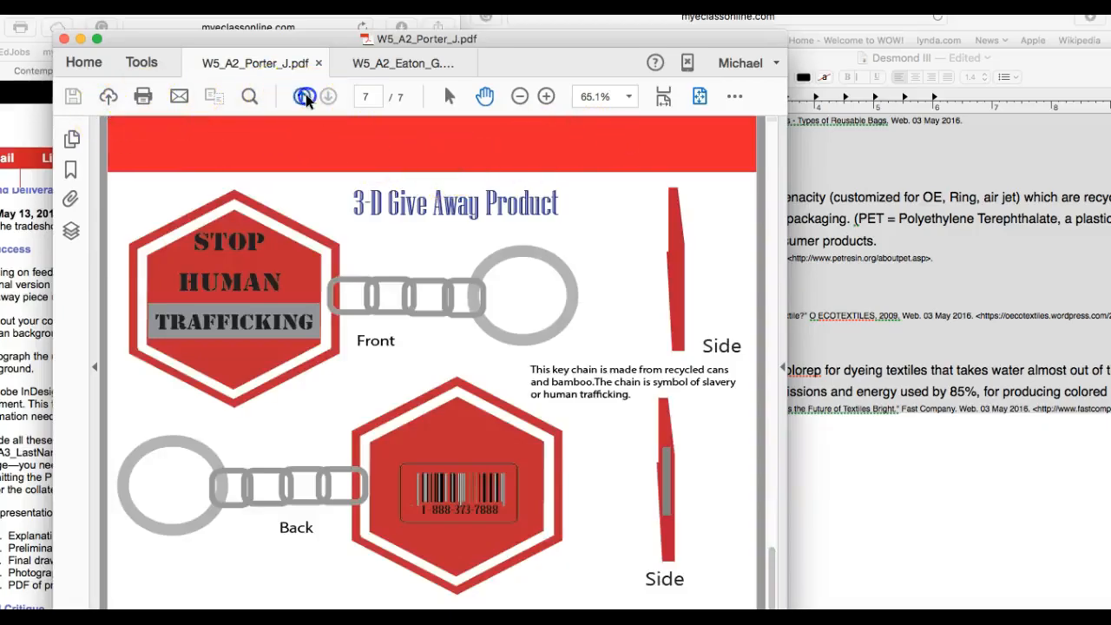
left_click(304, 97)
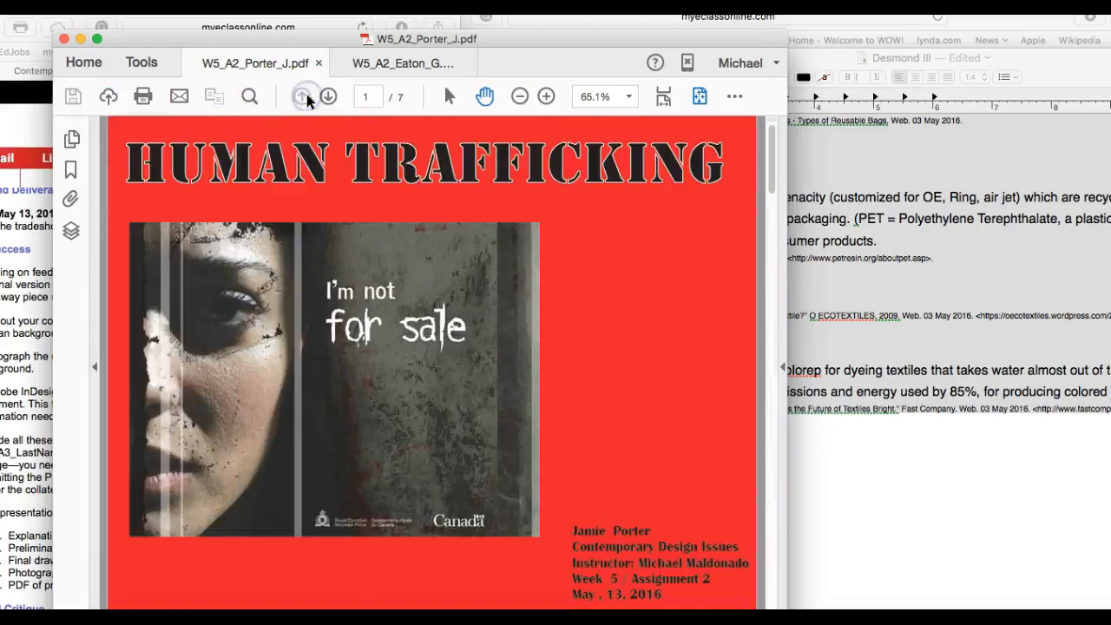
Step: Toggle between page 3 booth information and page 4 collateral information, ending on page 4
left_click(328, 96)
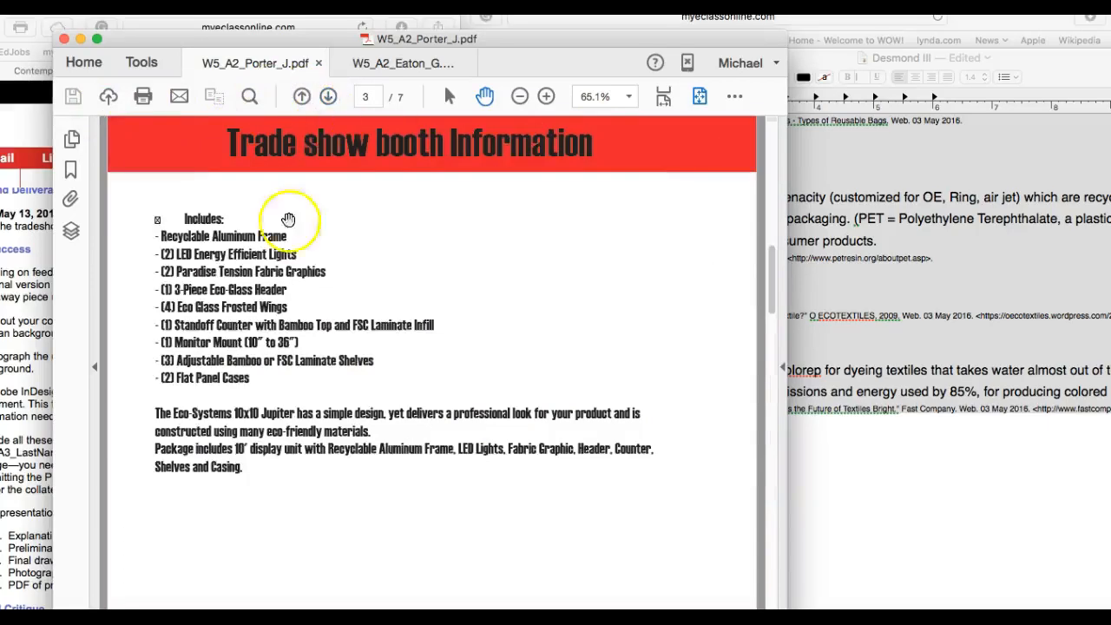
mouse_move(201, 451)
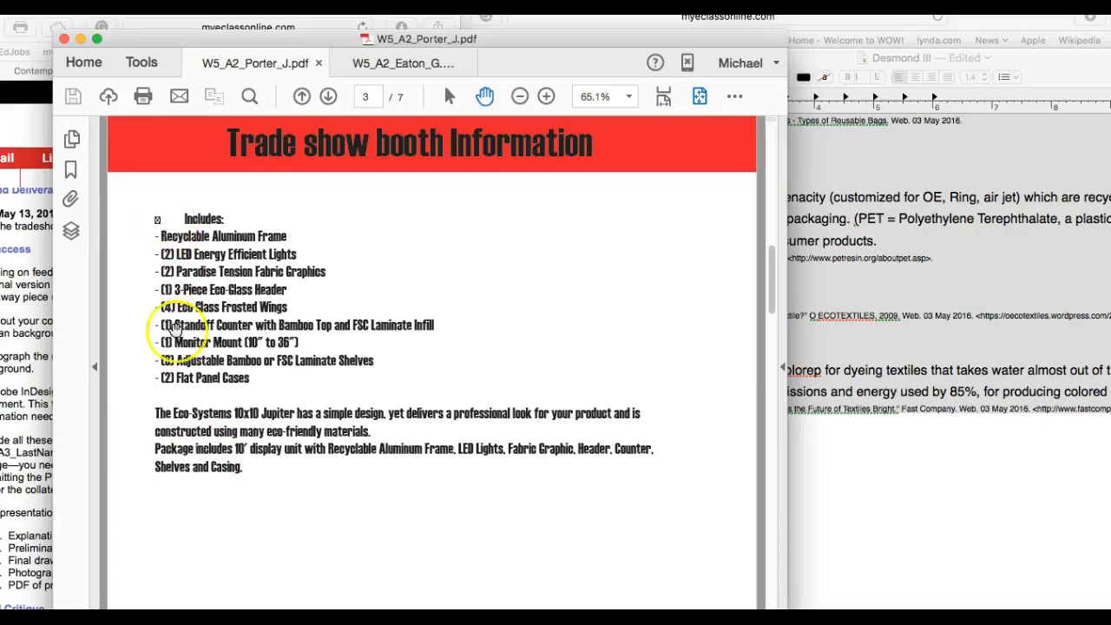
left_click(328, 96)
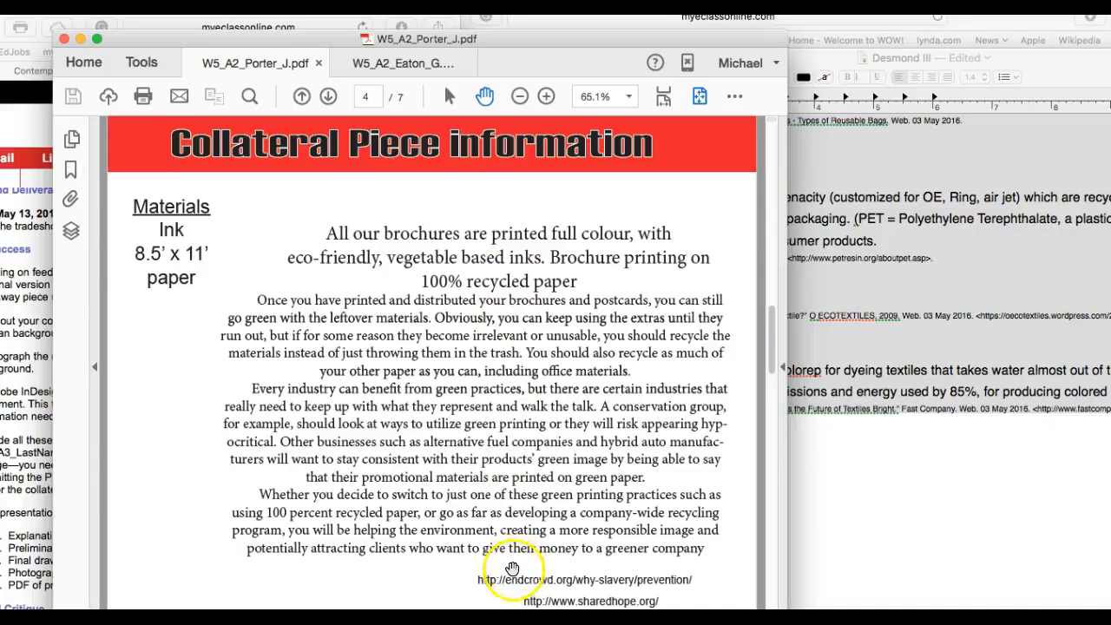
left_click(300, 95)
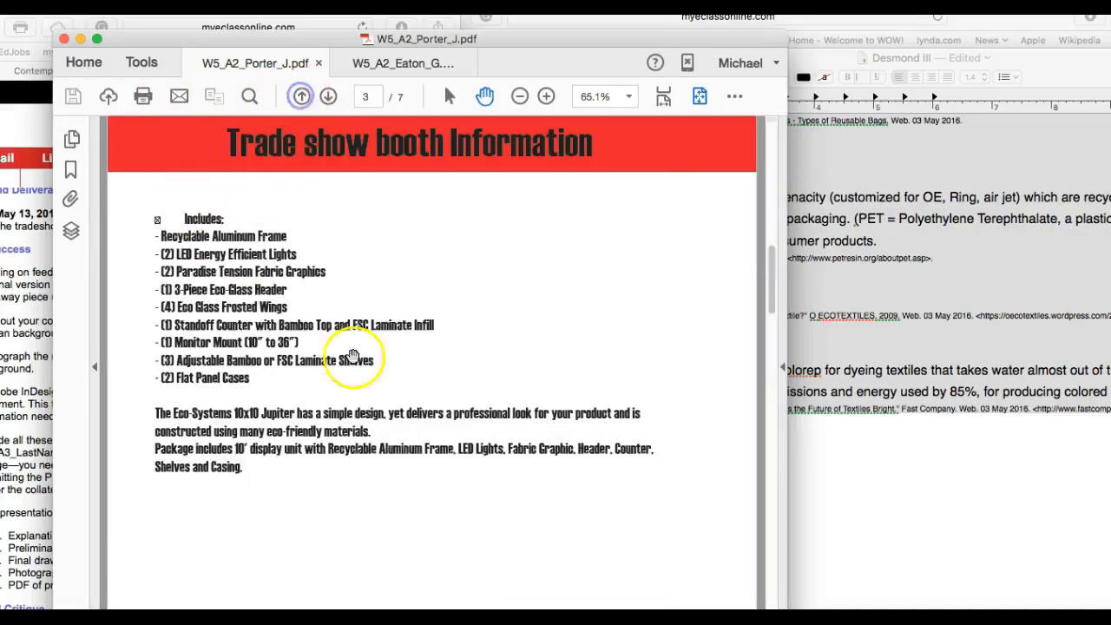
left_click(328, 97)
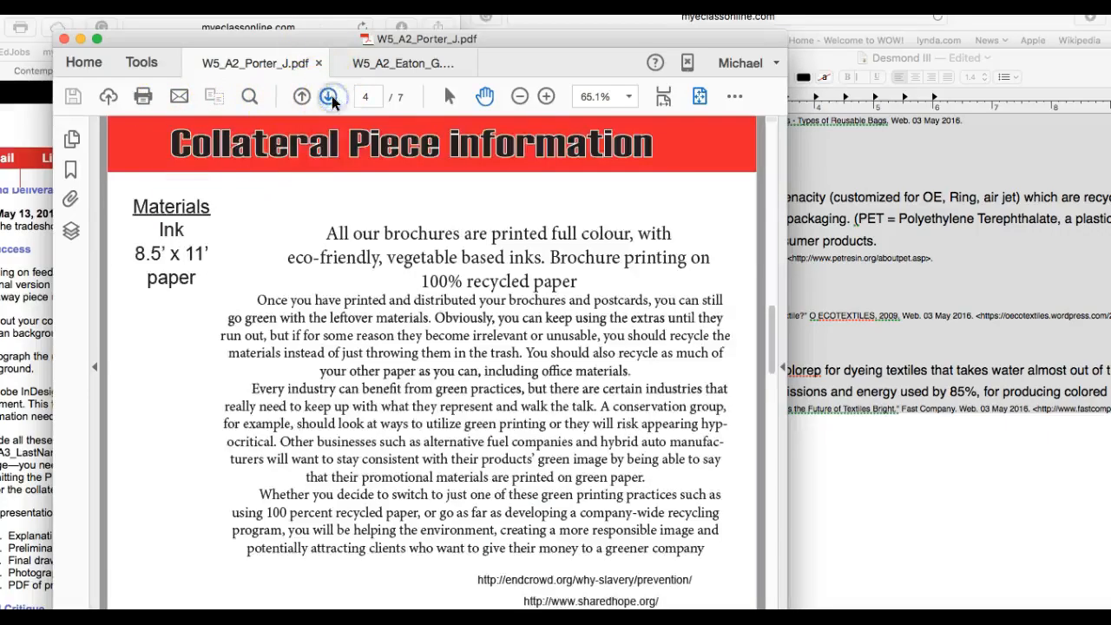
Step: Advance to the Front Collateral Piece on page 5, then the Back Collateral Piece on page 6
left_click(328, 97)
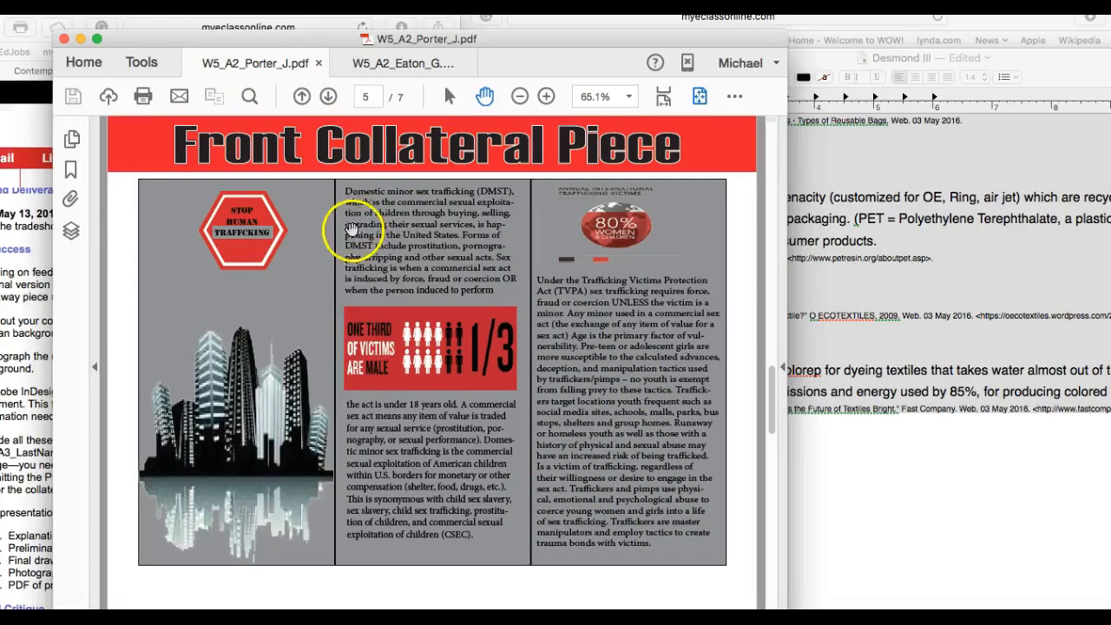
mouse_move(382, 524)
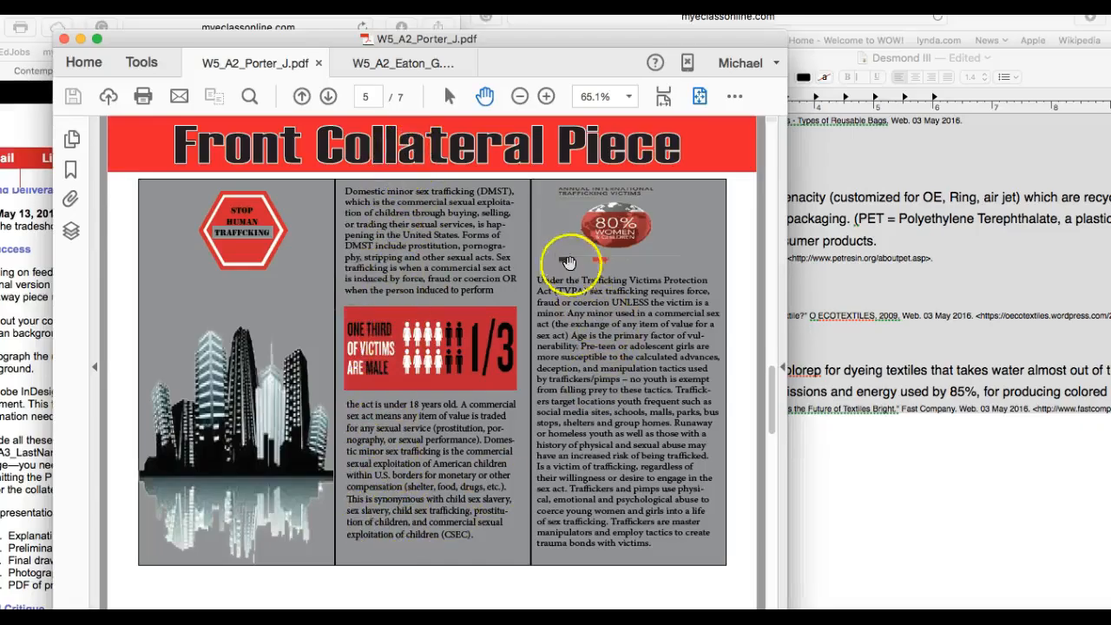
mouse_move(542, 388)
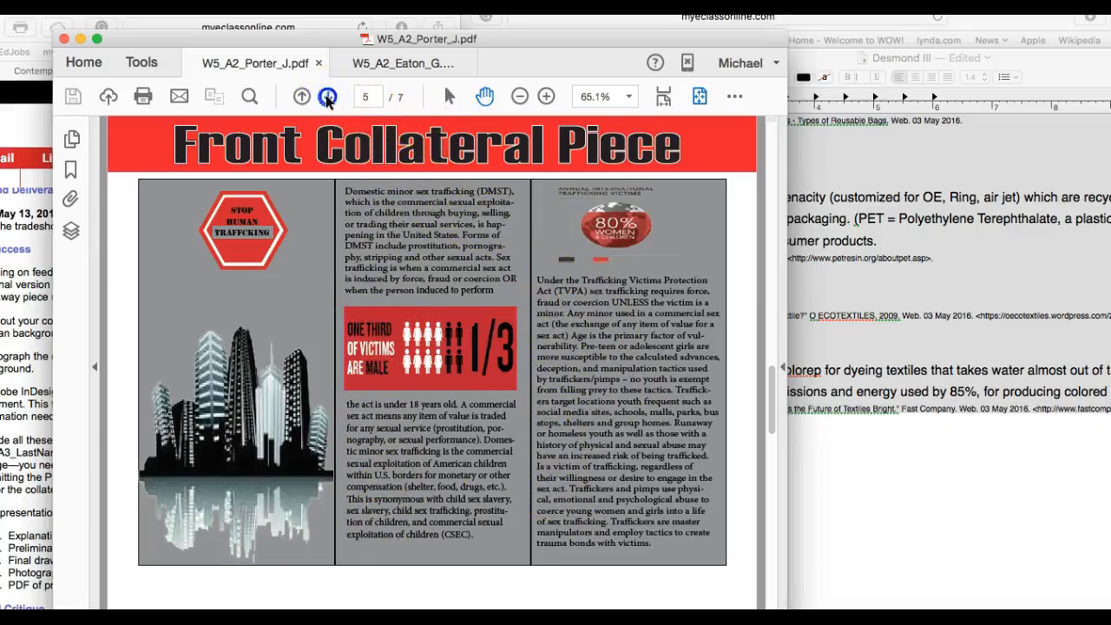
left_click(326, 95)
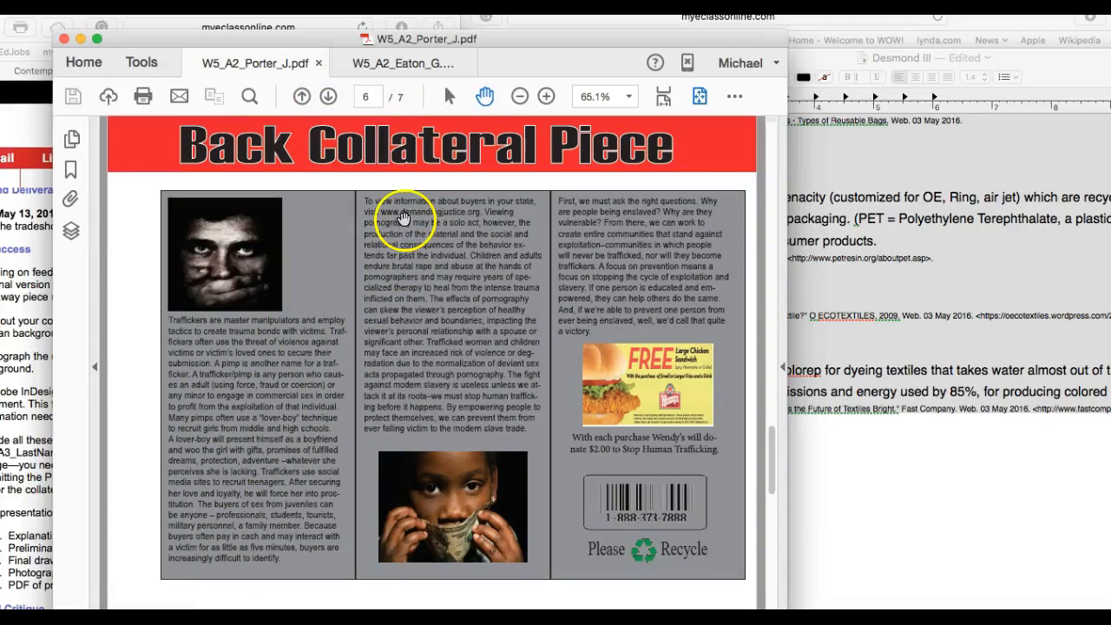
mouse_move(351, 430)
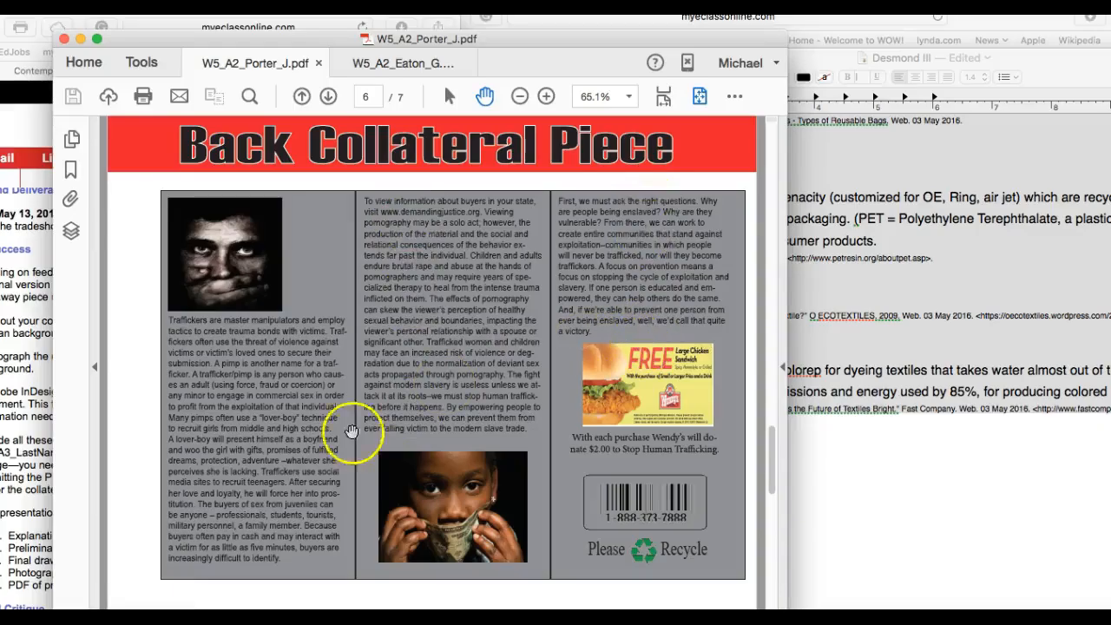
mouse_move(278, 426)
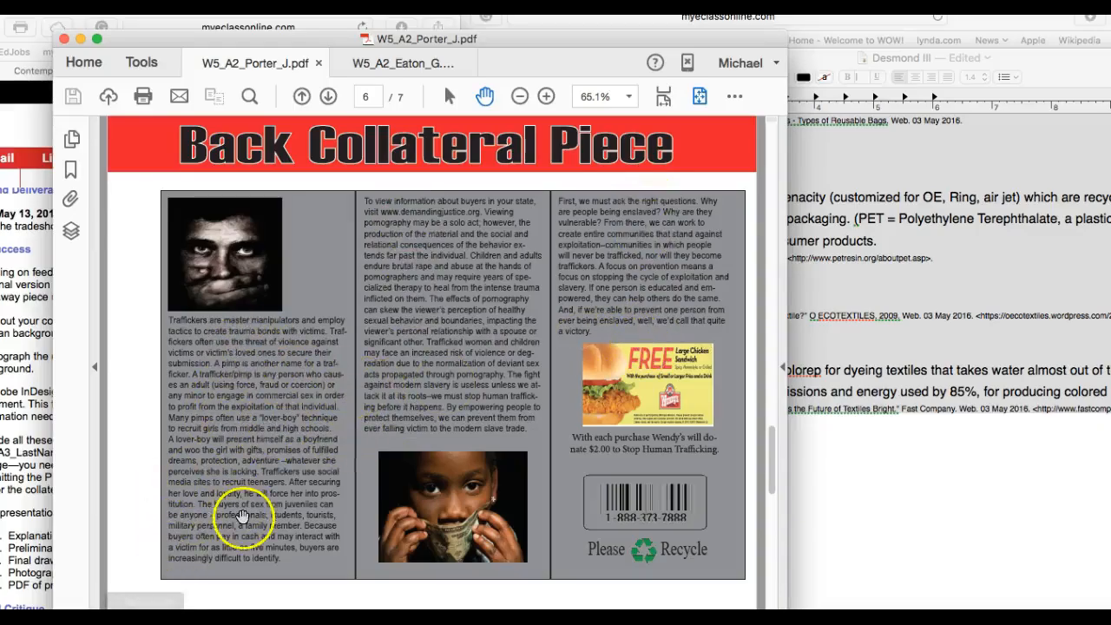
mouse_move(629, 281)
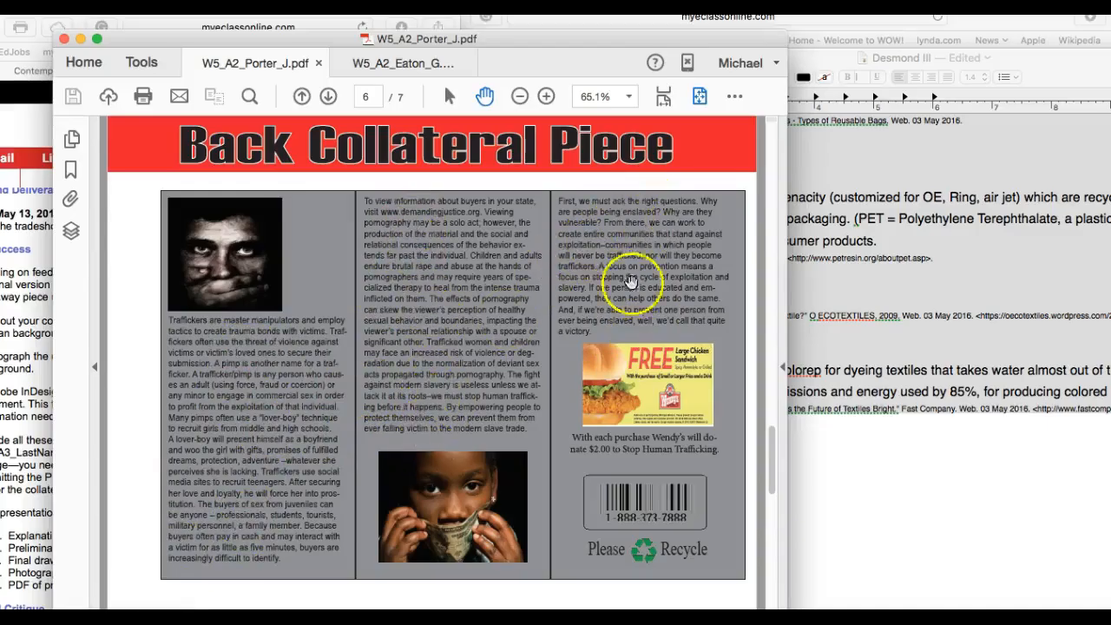
mouse_move(486, 385)
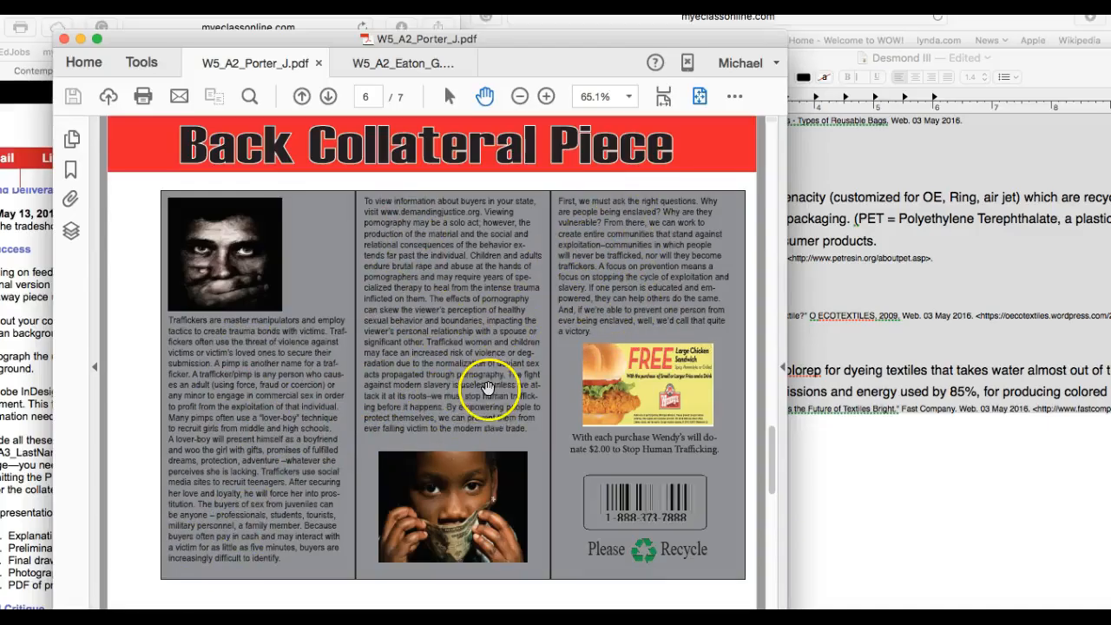
mouse_move(292, 413)
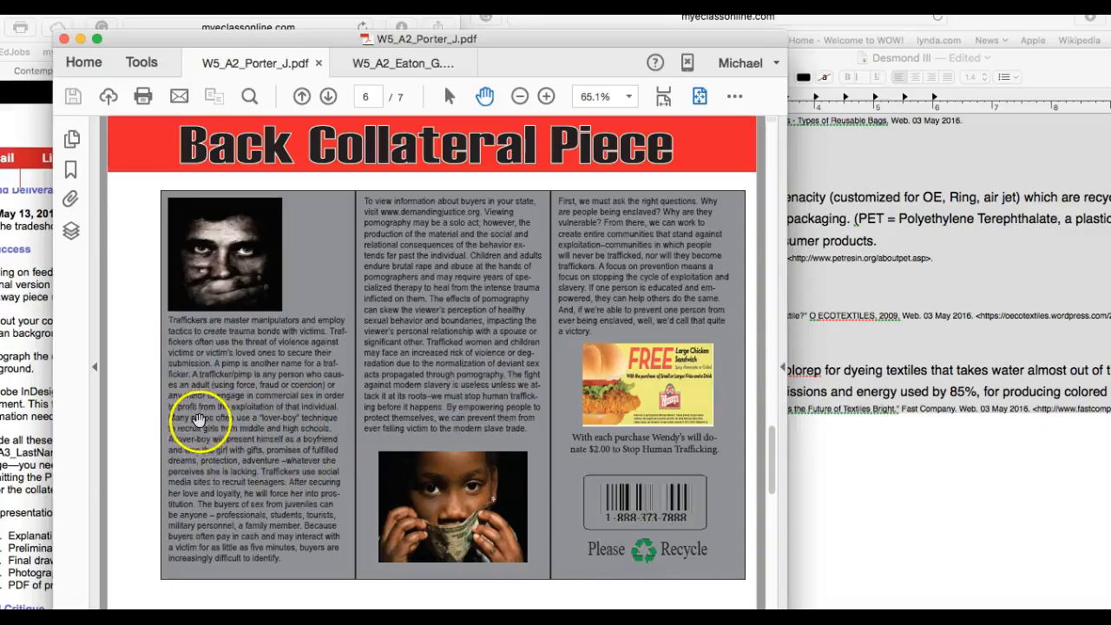
mouse_move(373, 292)
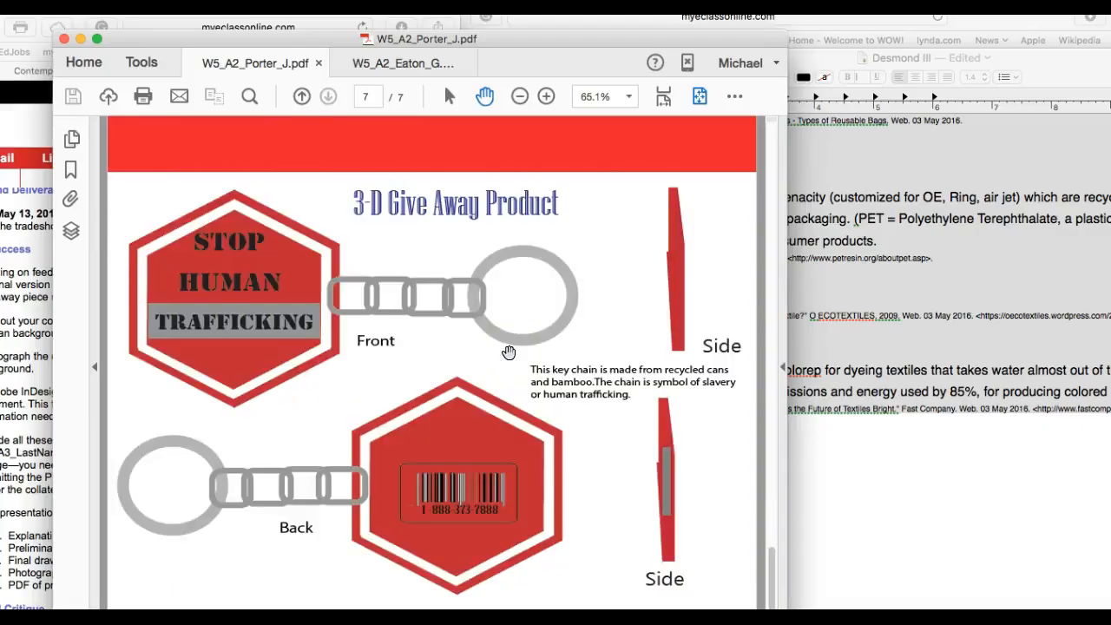
left_click(302, 97)
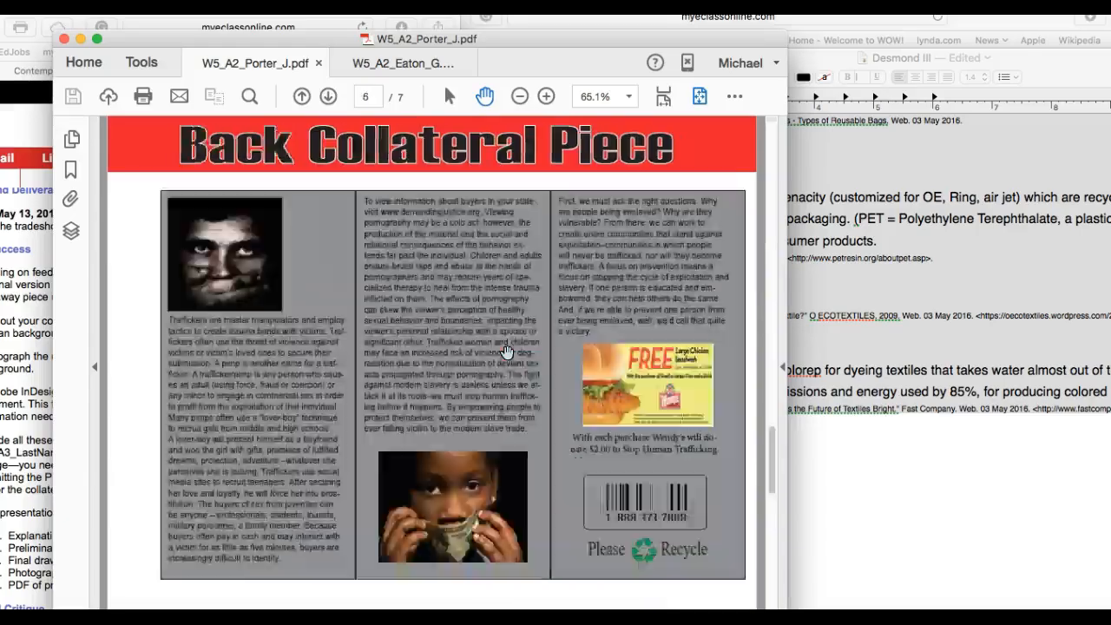
left_click(328, 97)
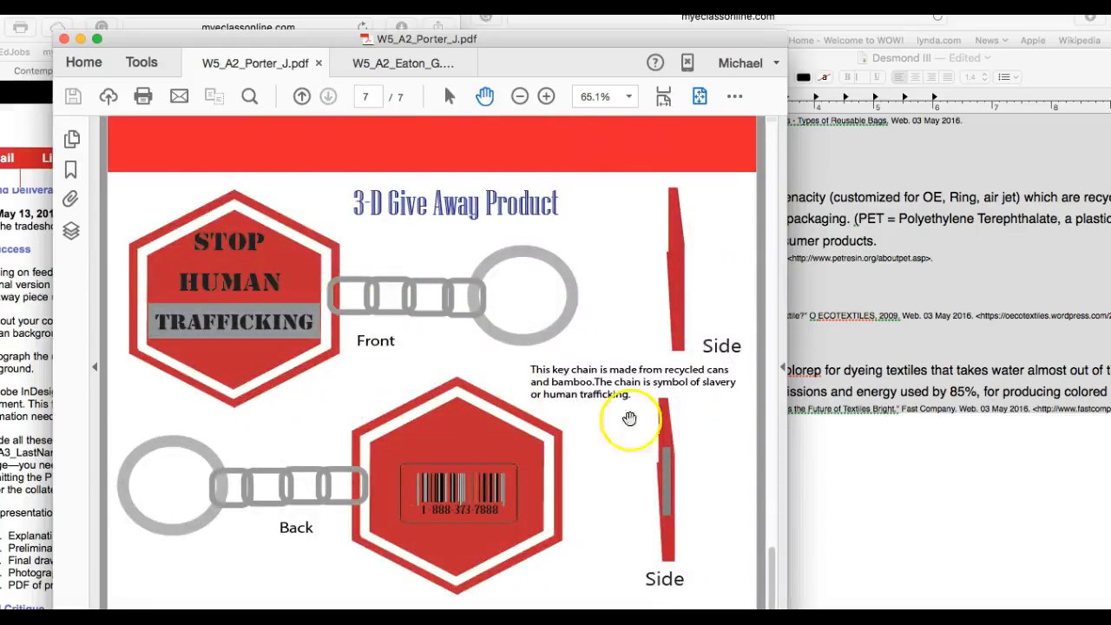
mouse_move(604, 299)
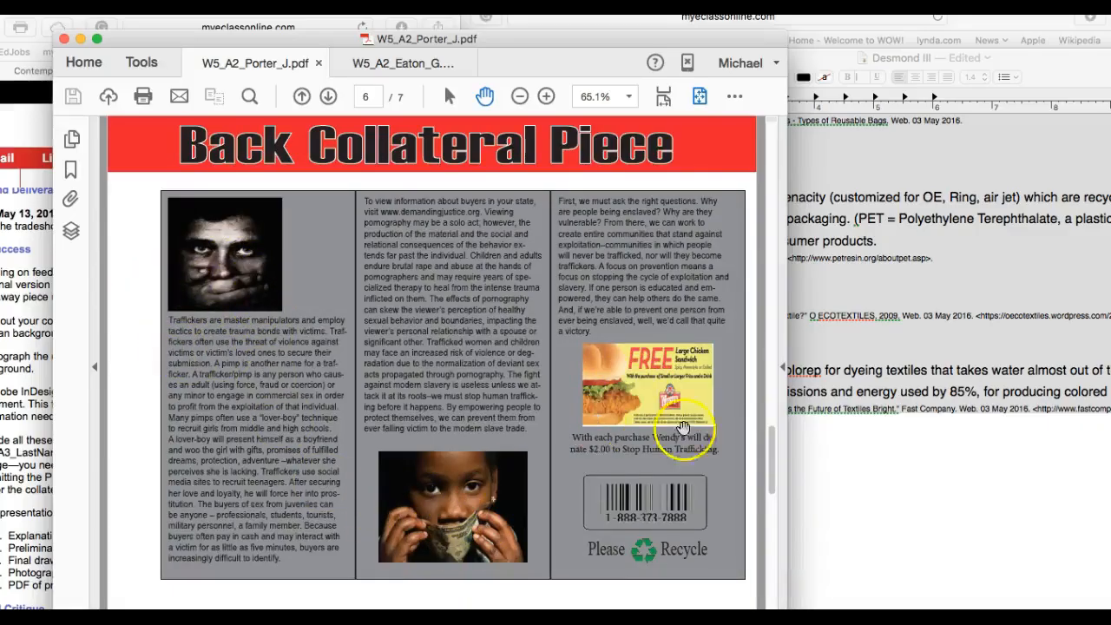
left_click(302, 98)
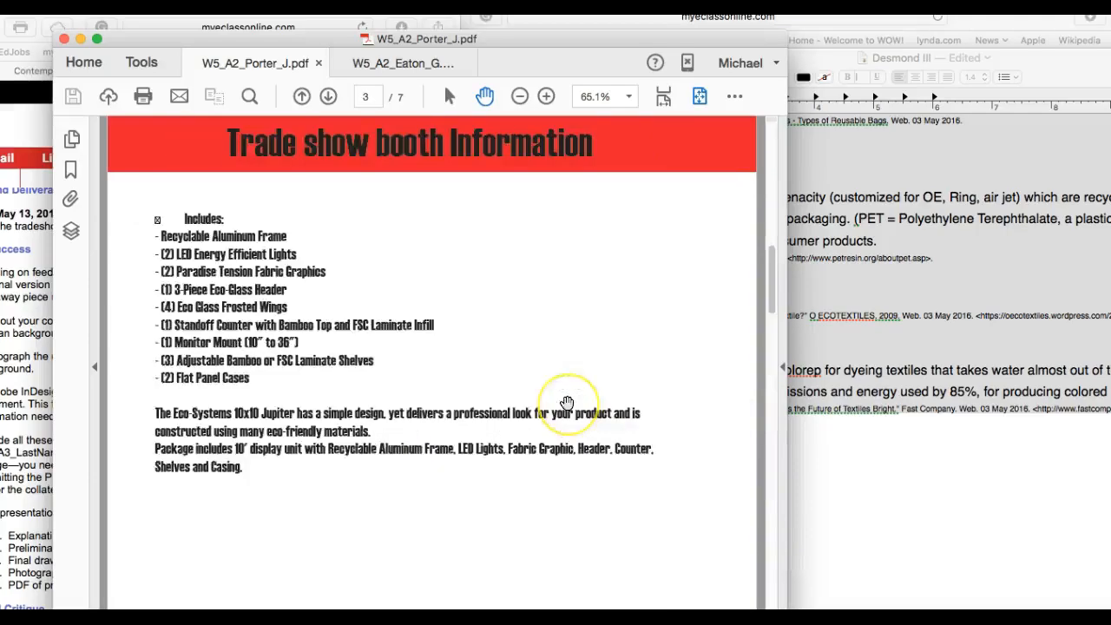
left_click(302, 97)
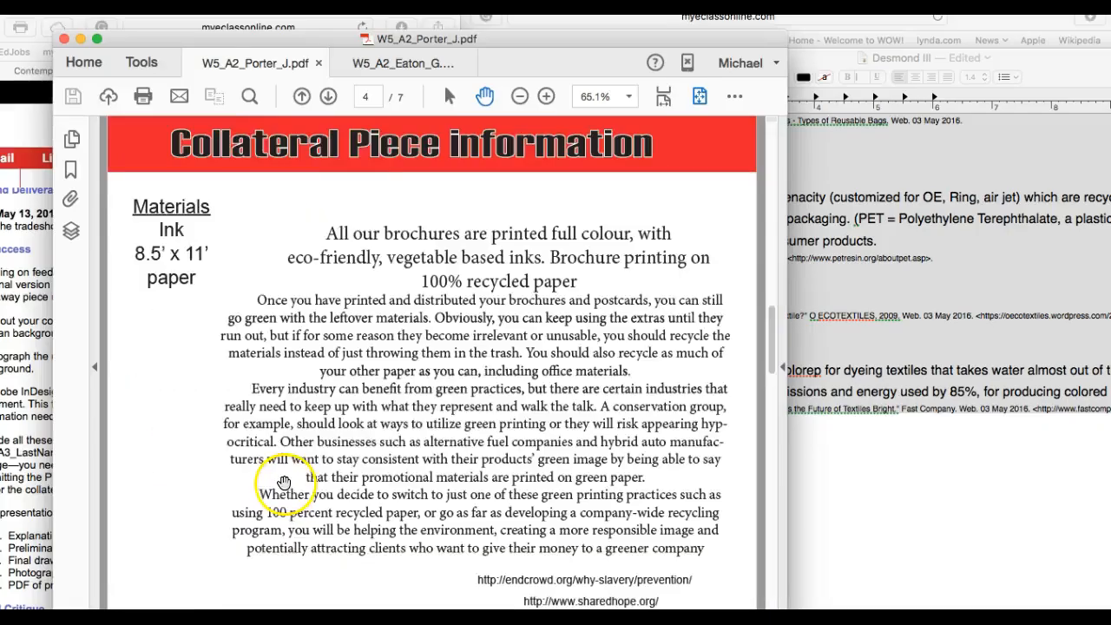
mouse_move(562, 546)
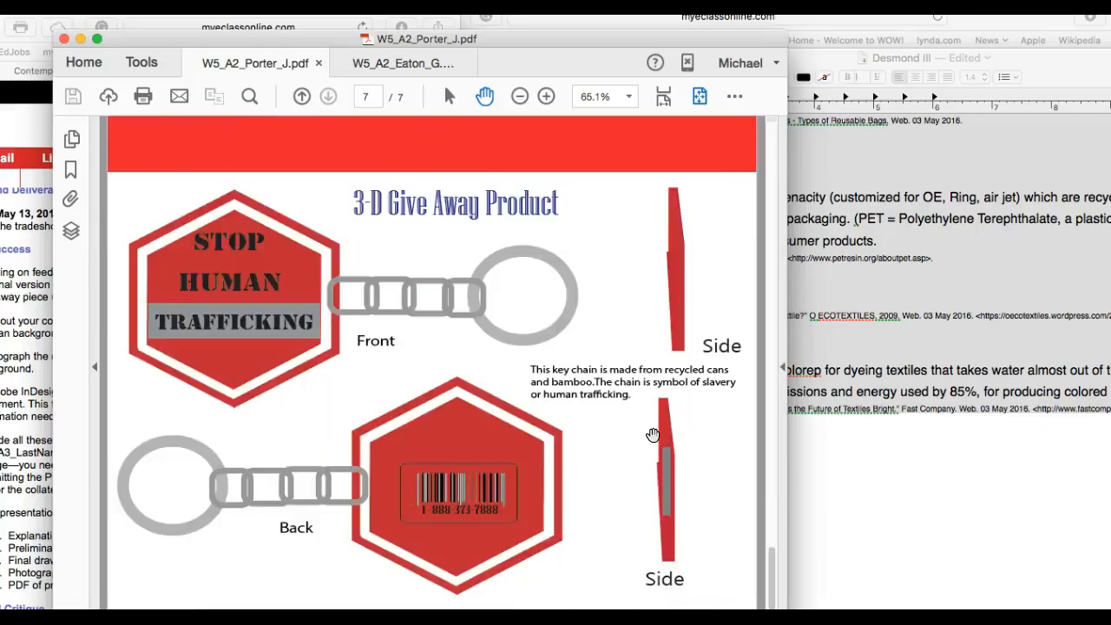
left_click(302, 97)
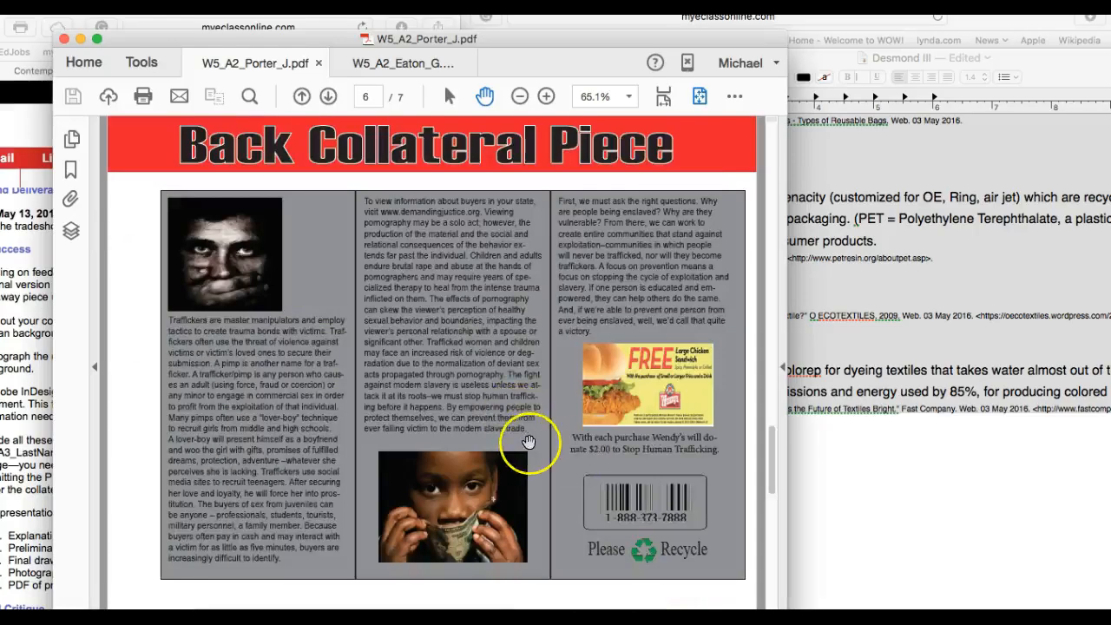
left_click(328, 96)
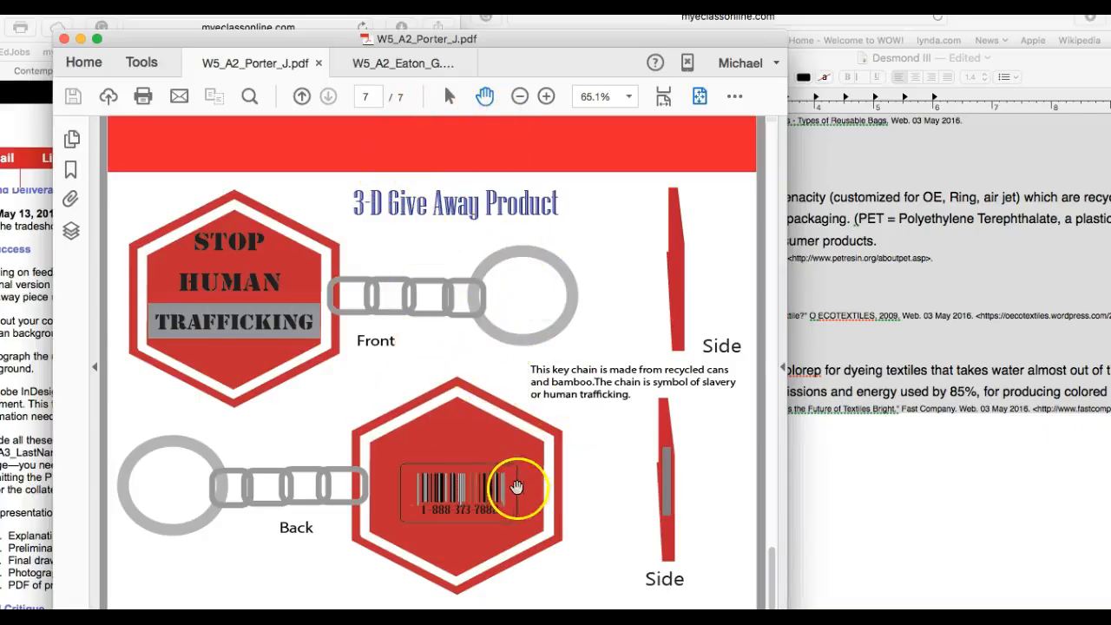
mouse_move(568, 455)
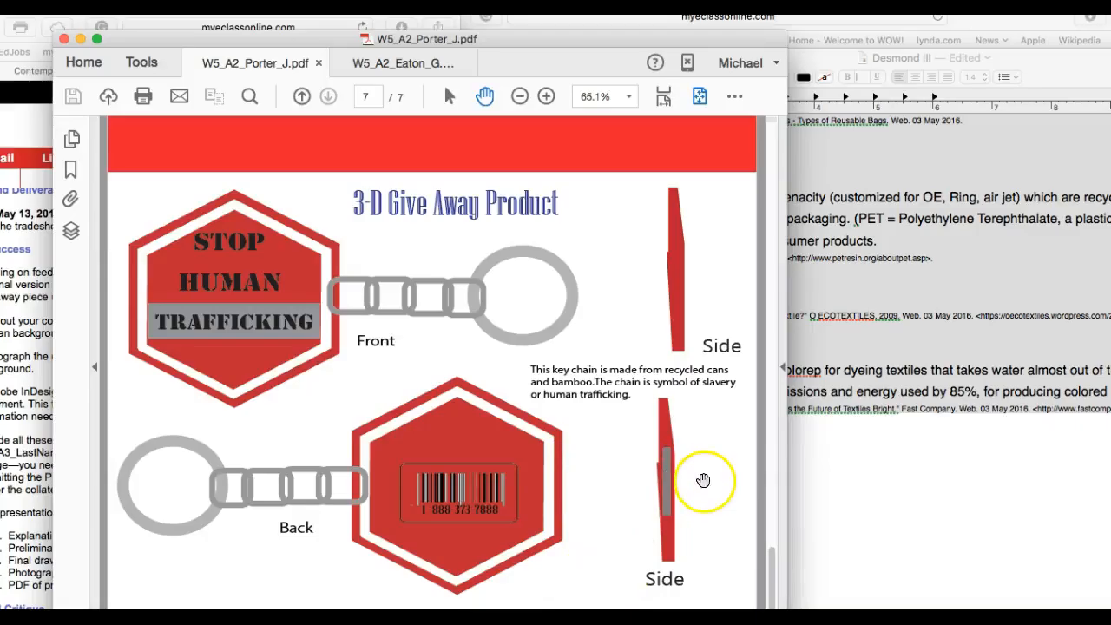
mouse_move(703, 483)
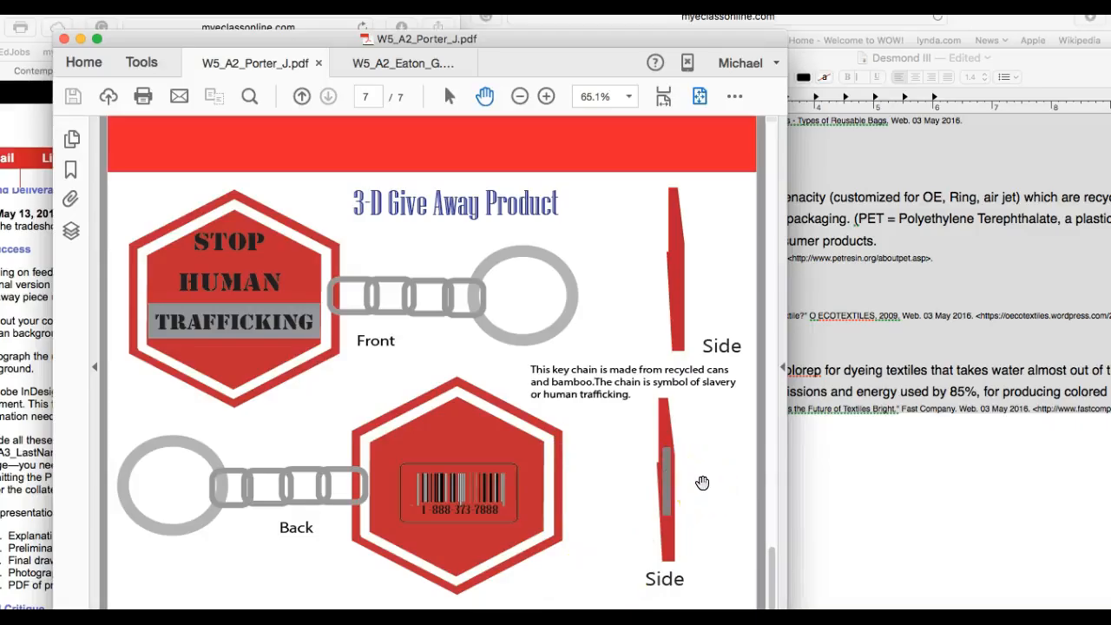
Step: Page backward from the key chain through the collateral pages to page 2, the trade show booth
left_click(328, 98)
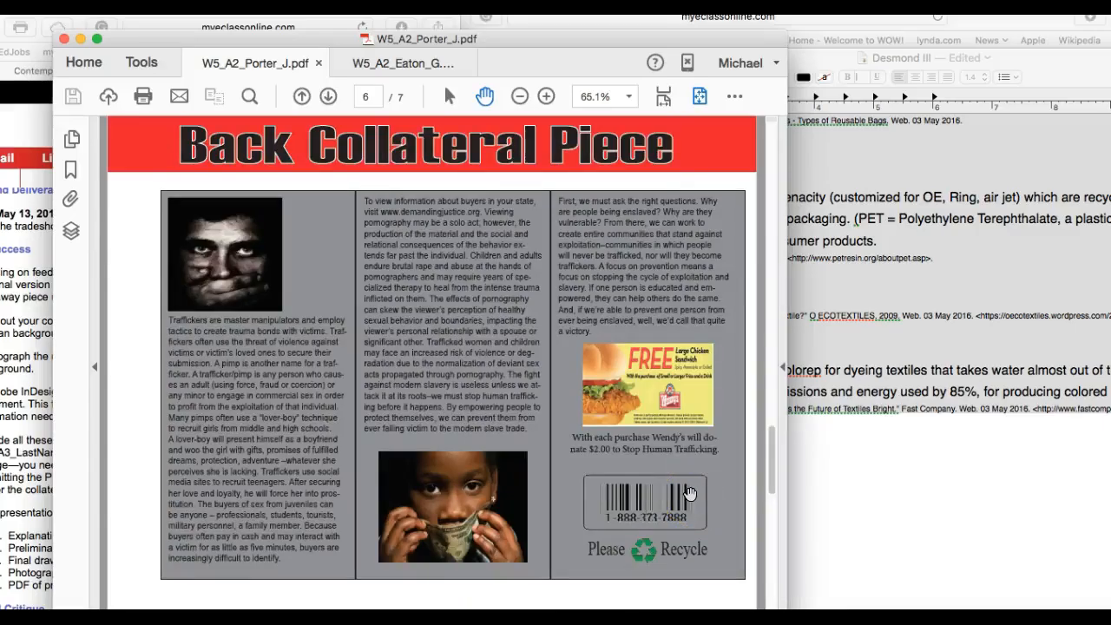
left_click(302, 97)
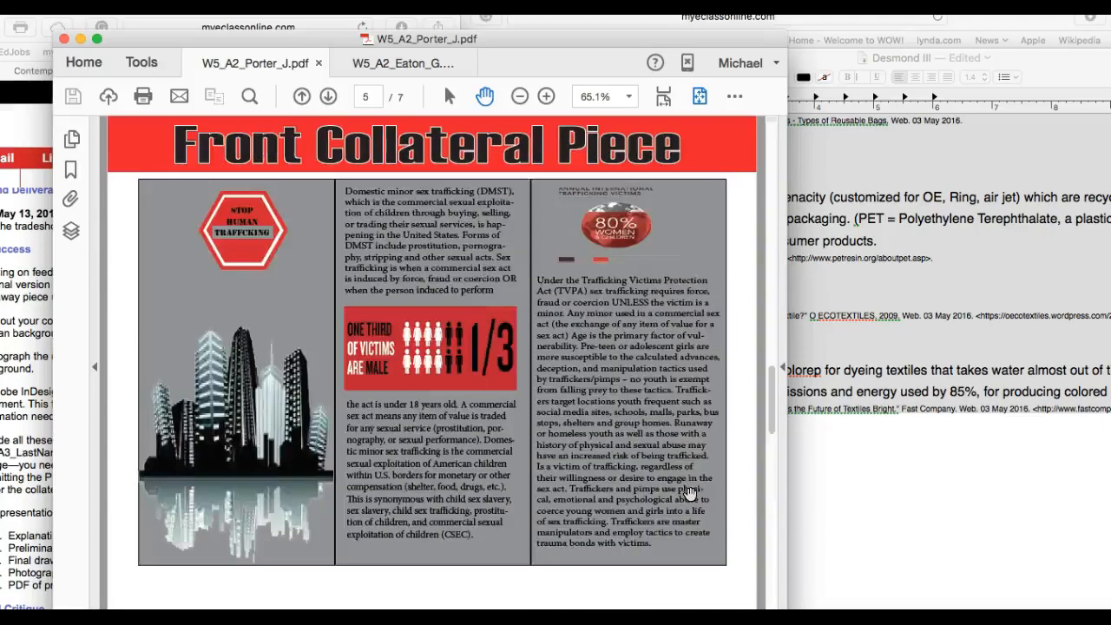
left_click(302, 97)
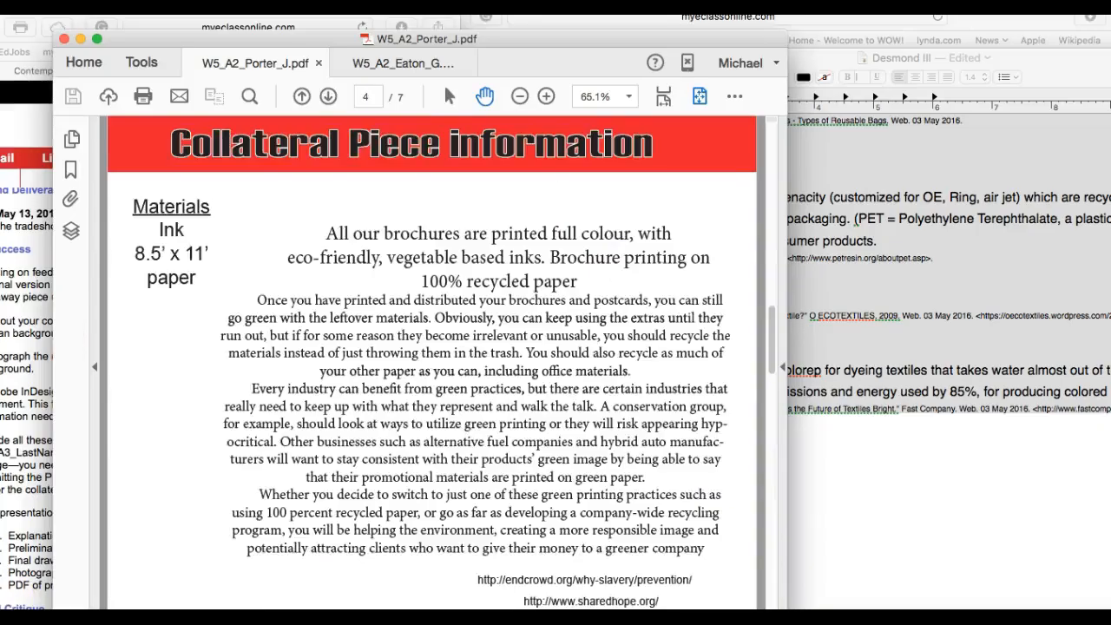
left_click(302, 98)
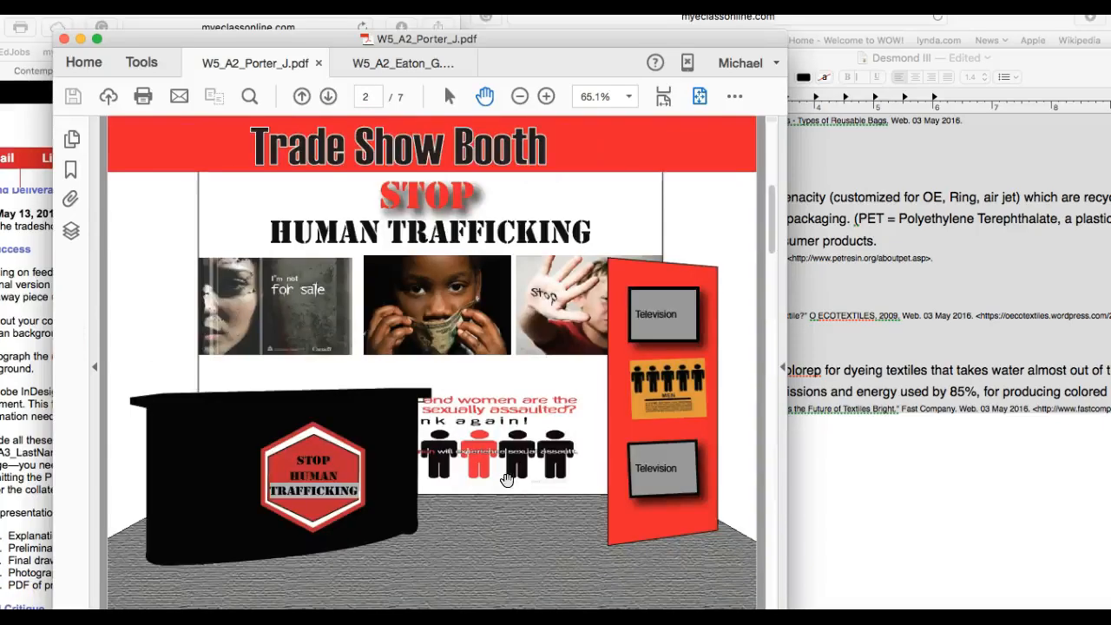